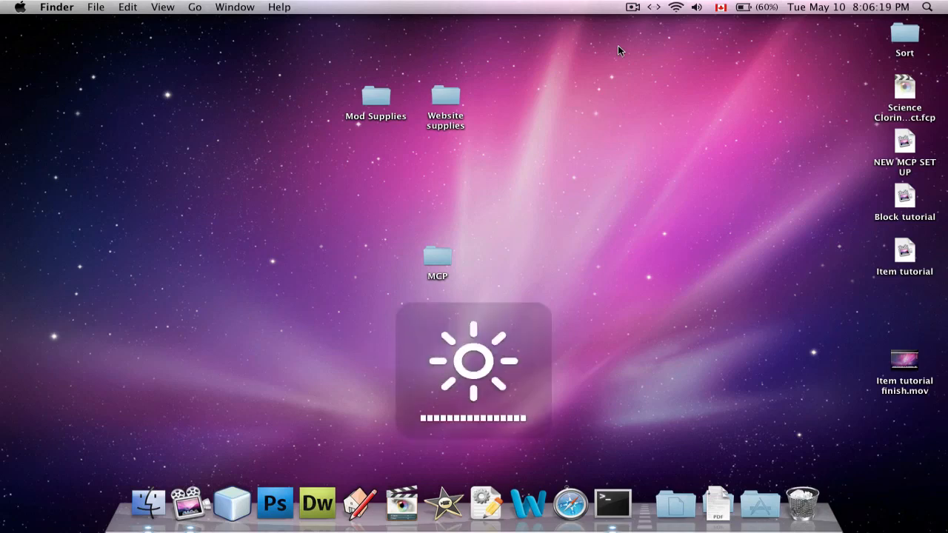
- Brighten the screen and select the MCP folder on the desktop
key(brightness_up)
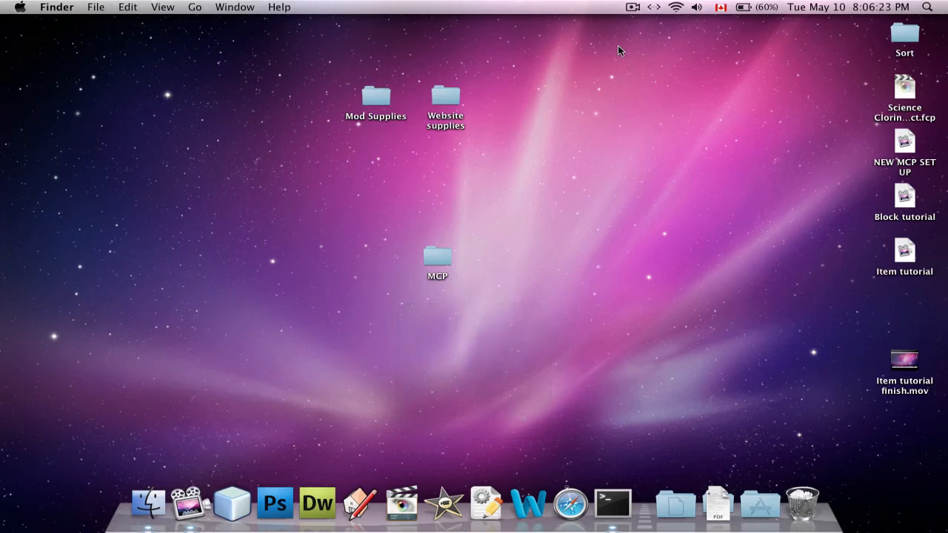
click(437, 257)
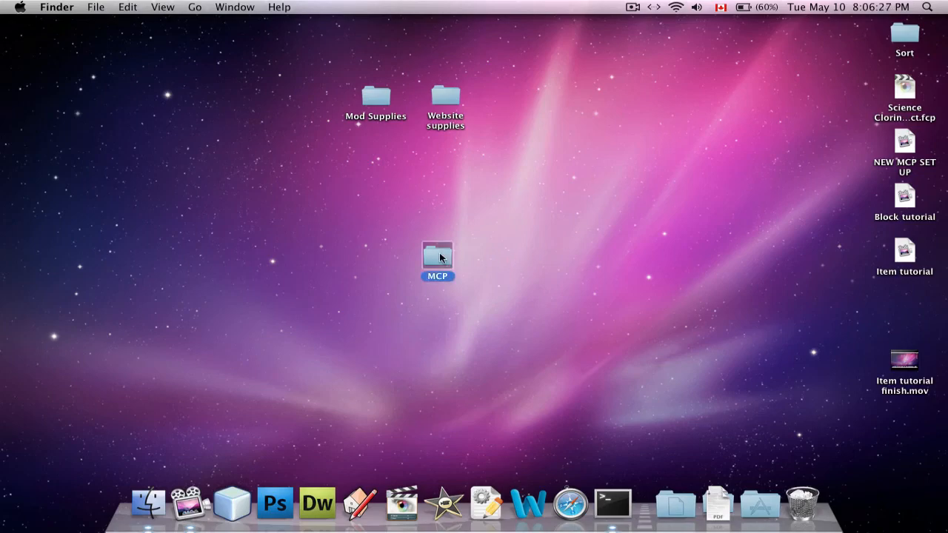
- Open the MCP folder and run the reobfuscate script with bash in a new Terminal window
double_click(437, 255)
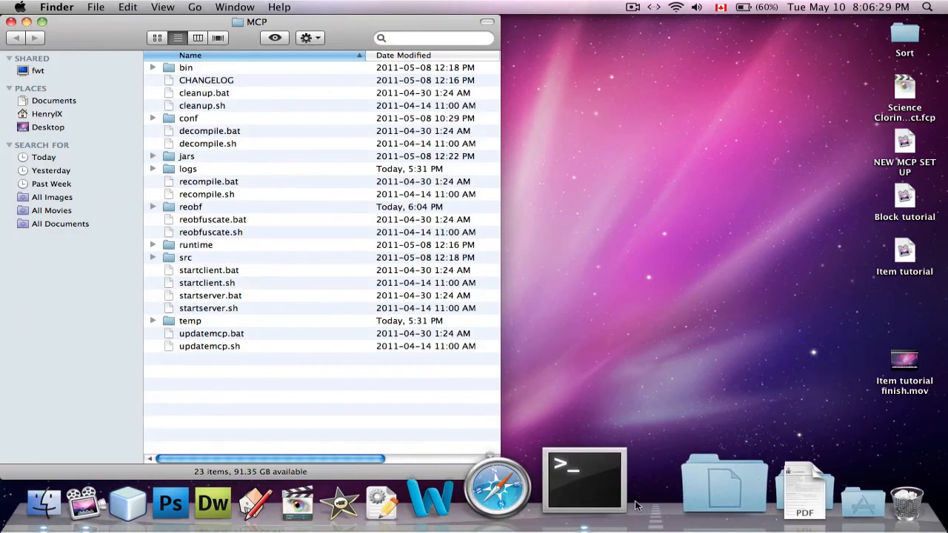
click(585, 480)
text(cd /Users/HenryIX/Desktop/MCP)
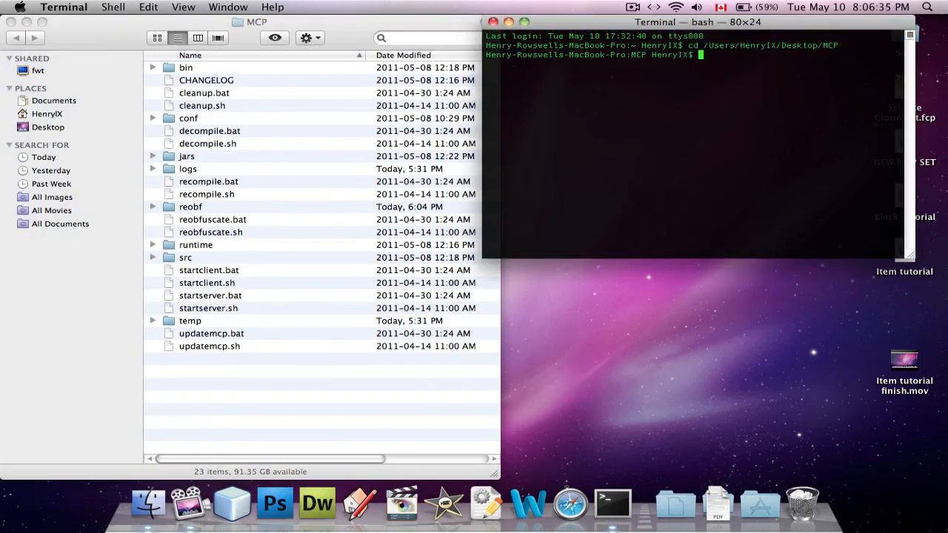
text(bash /Users/HenryIX/Desktop/MCP/reobfuscate.sh)
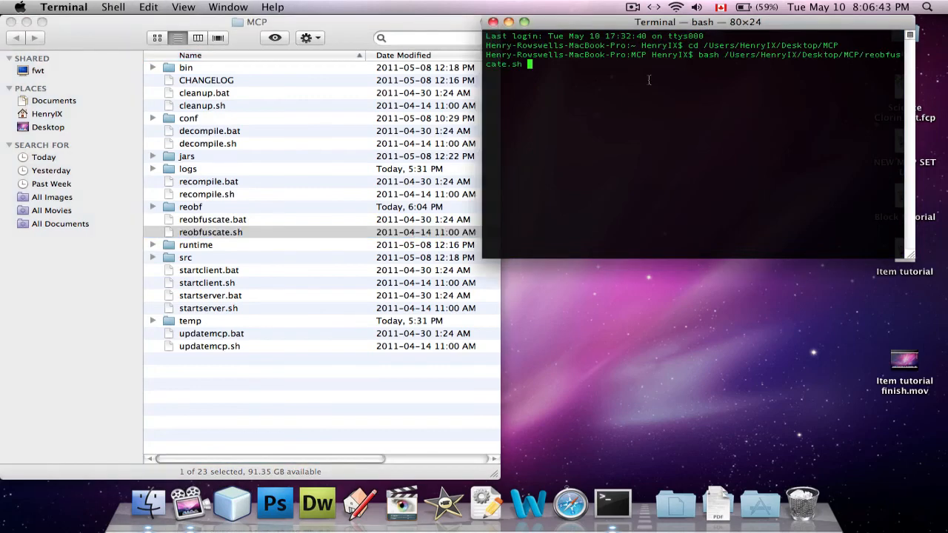
key(Return)
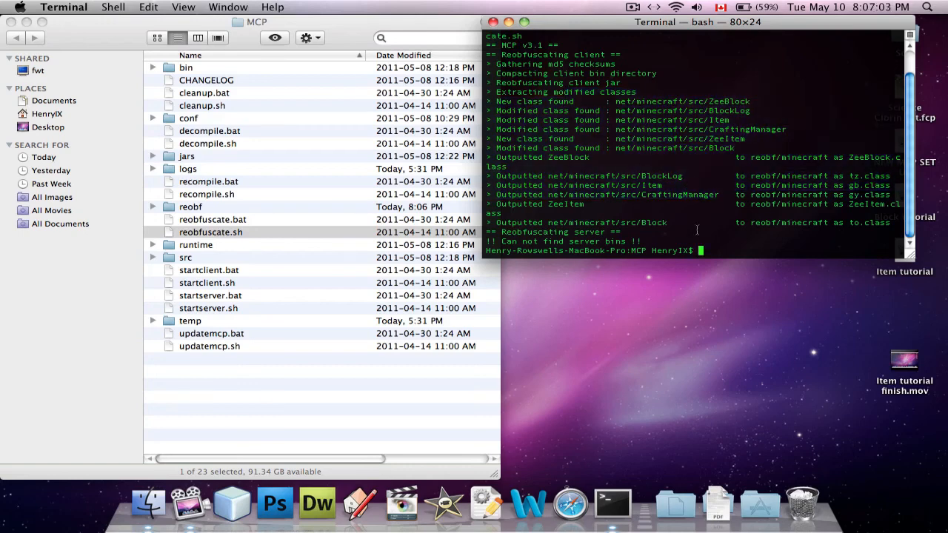
- In the MCP window, expand reobf and its minecraft folder to show the six class files
click(210, 231)
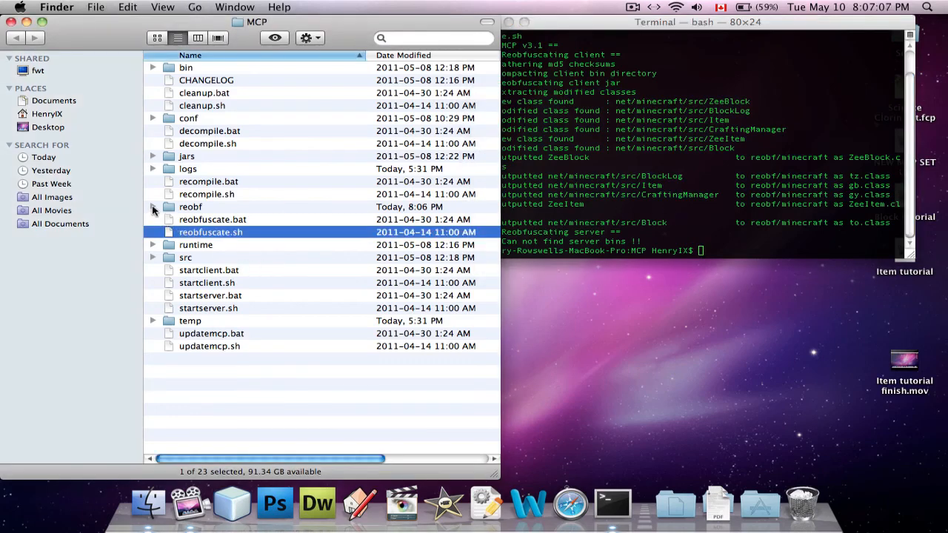
click(153, 207)
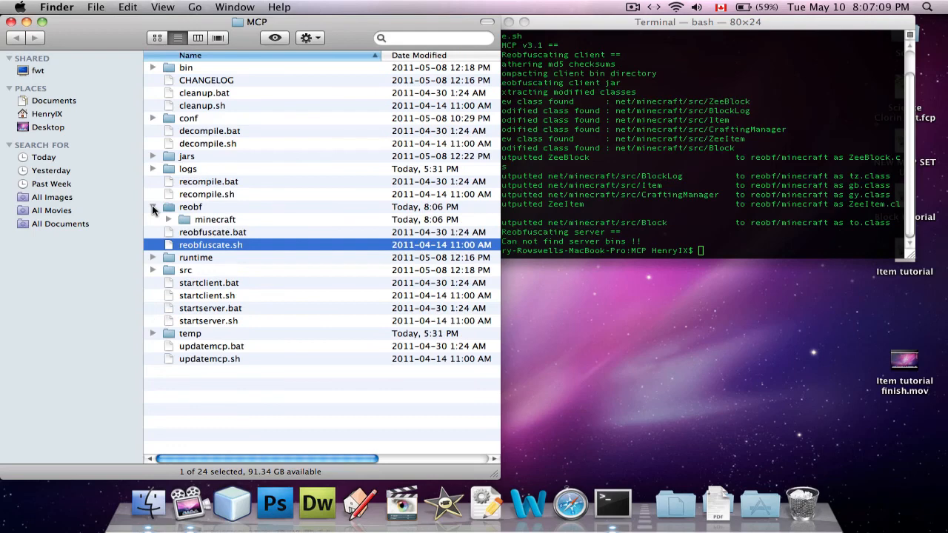
click(168, 219)
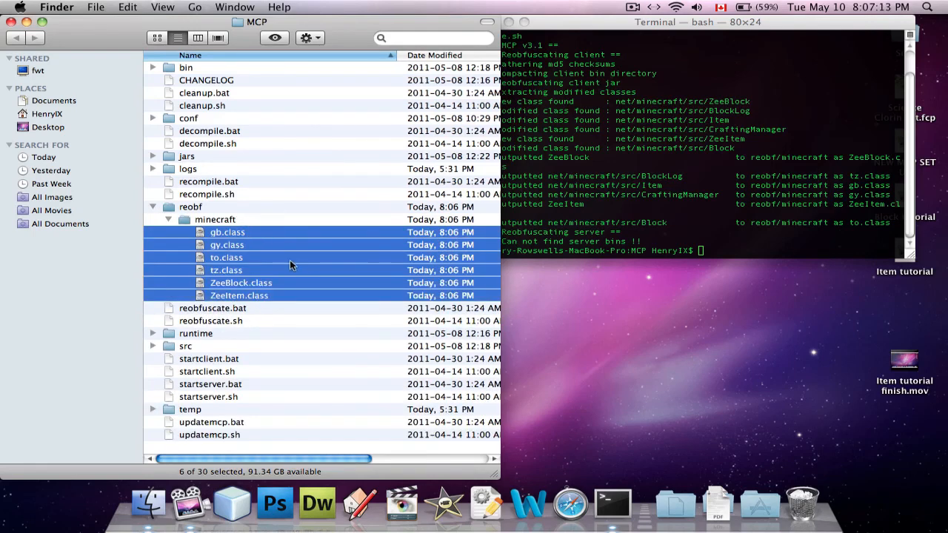
mouse_move(311, 283)
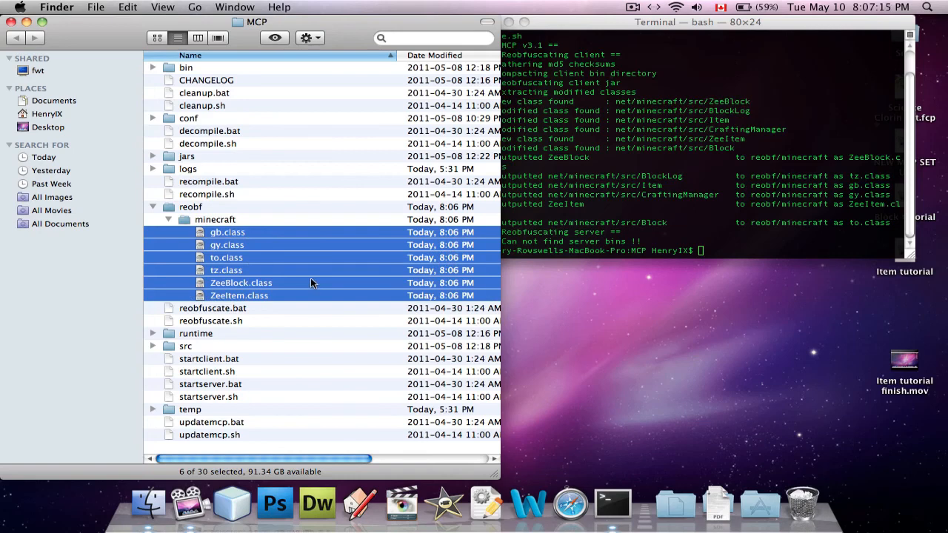
mouse_move(272, 254)
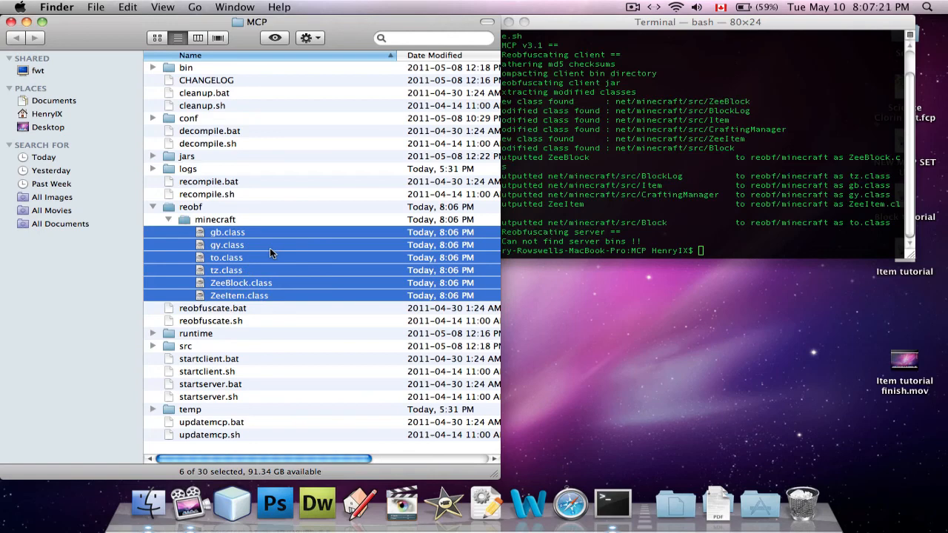
mouse_move(268, 268)
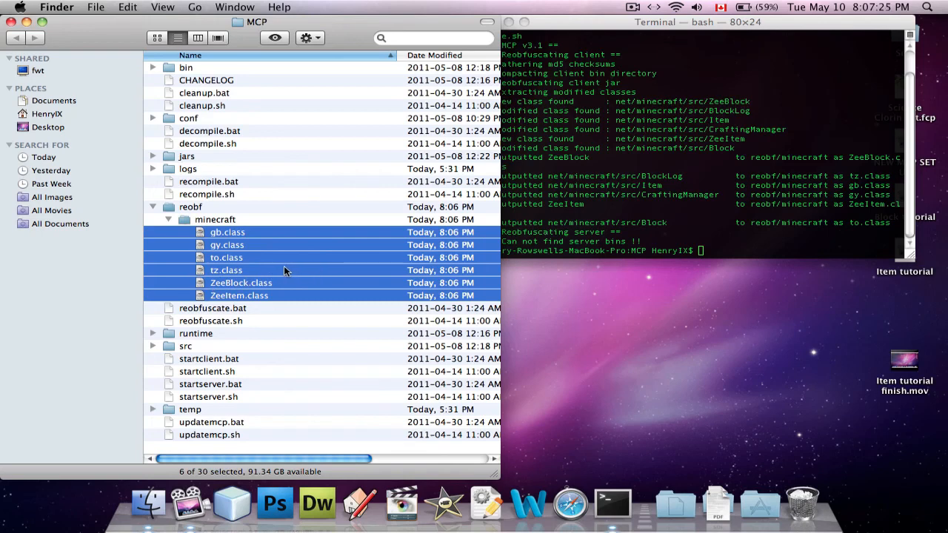
mouse_move(281, 283)
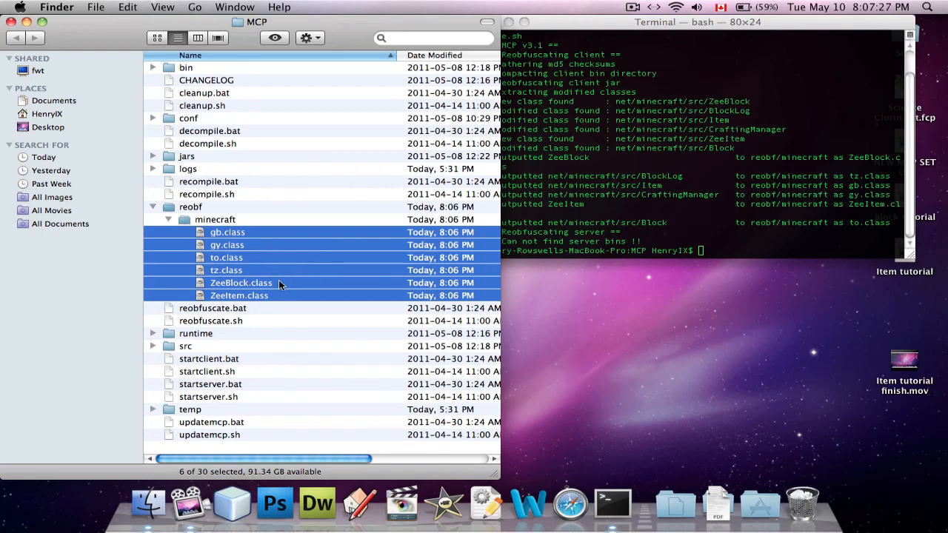
mouse_move(260, 245)
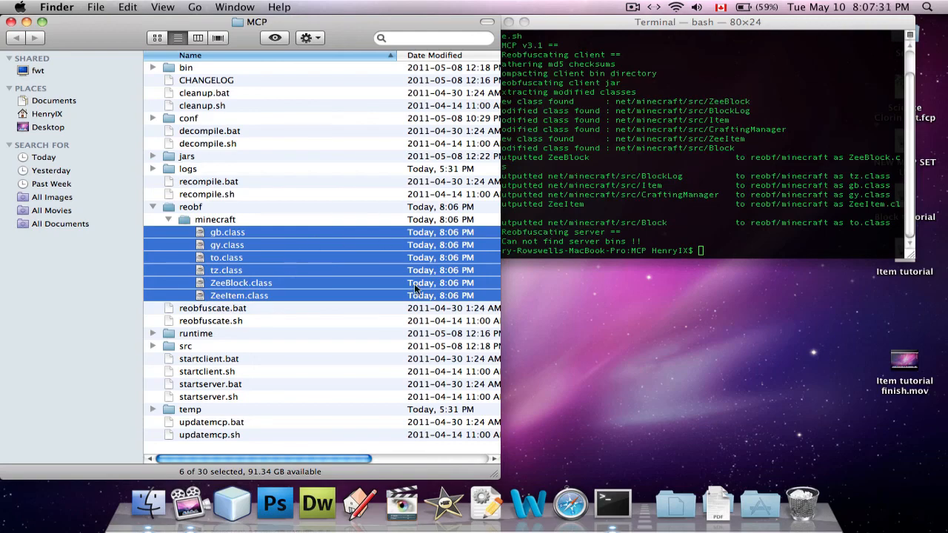
- Browse to Minecraft's bin folder and extract minecraft.jar with Archive Utility
click(55, 108)
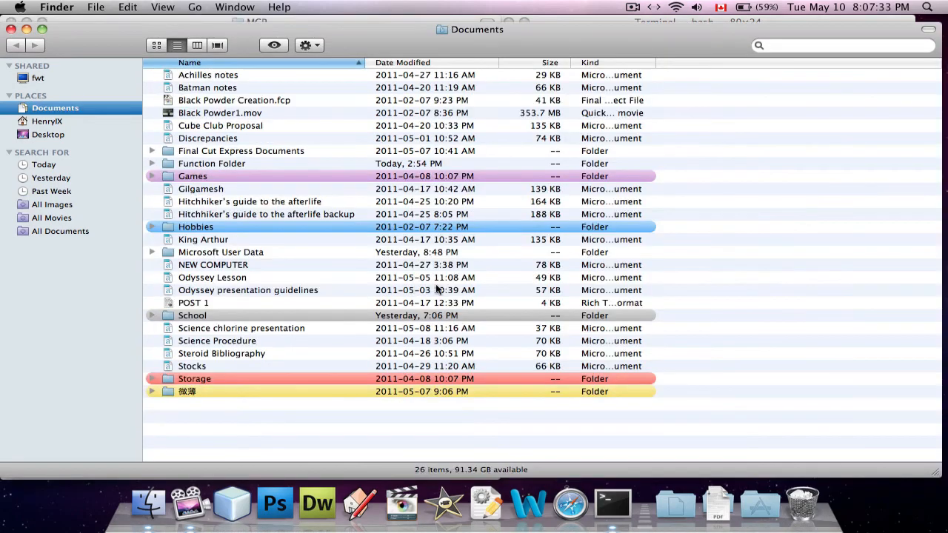
click(47, 121)
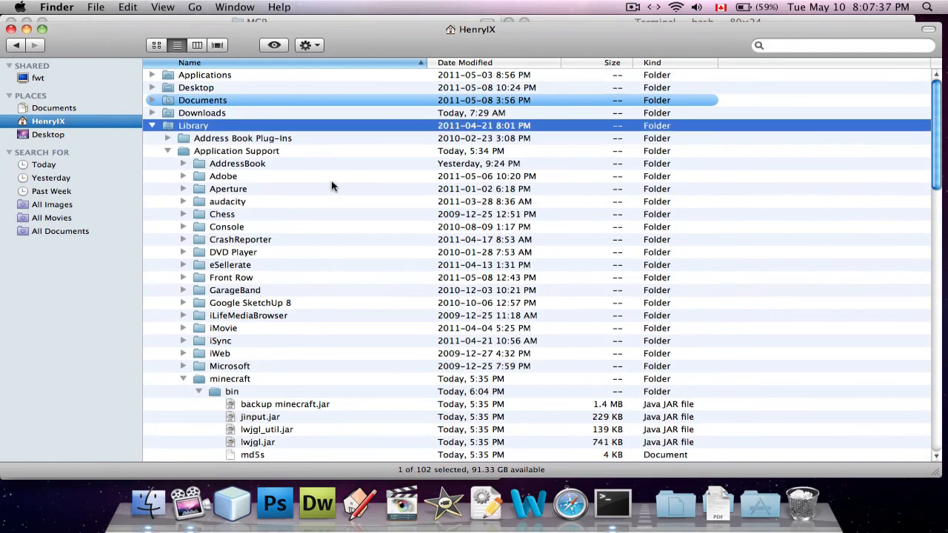
scroll(down, 3)
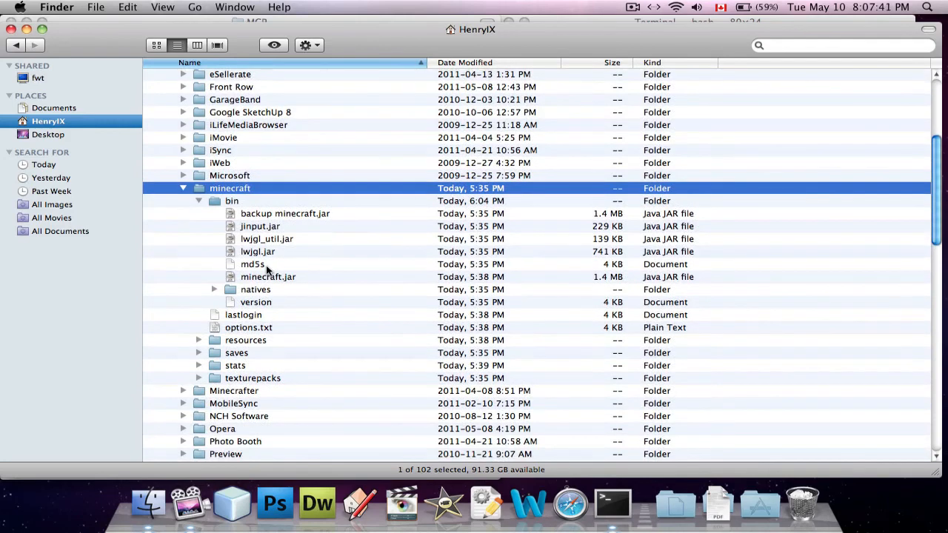
click(232, 200)
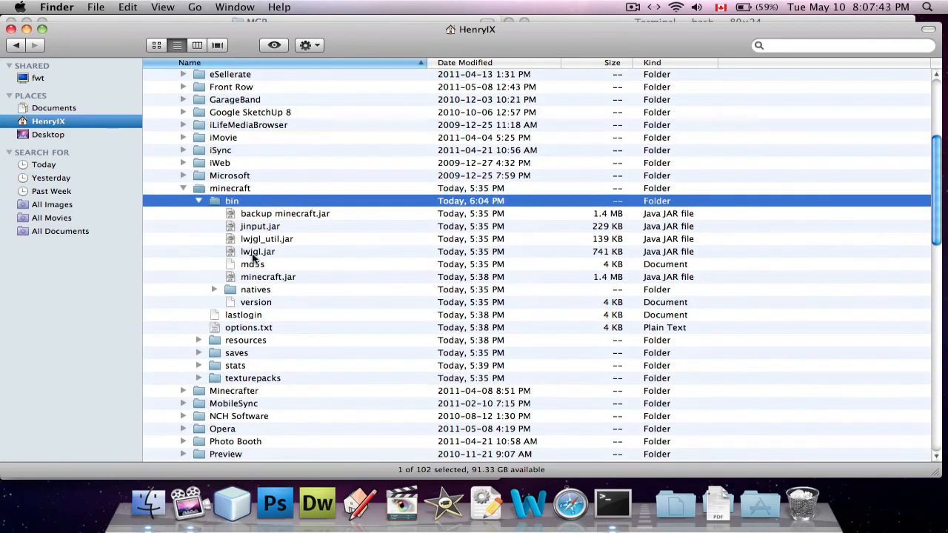
right_click(268, 277)
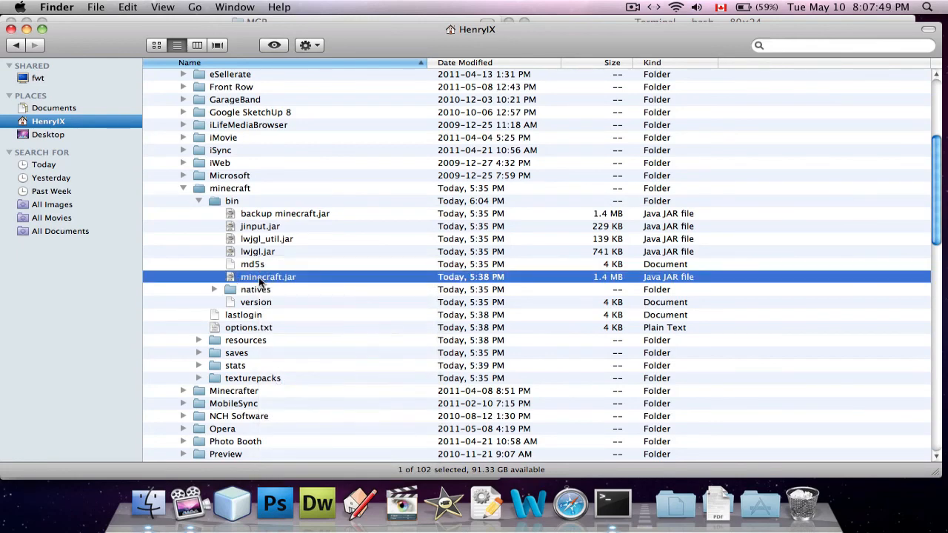
right_click(268, 276)
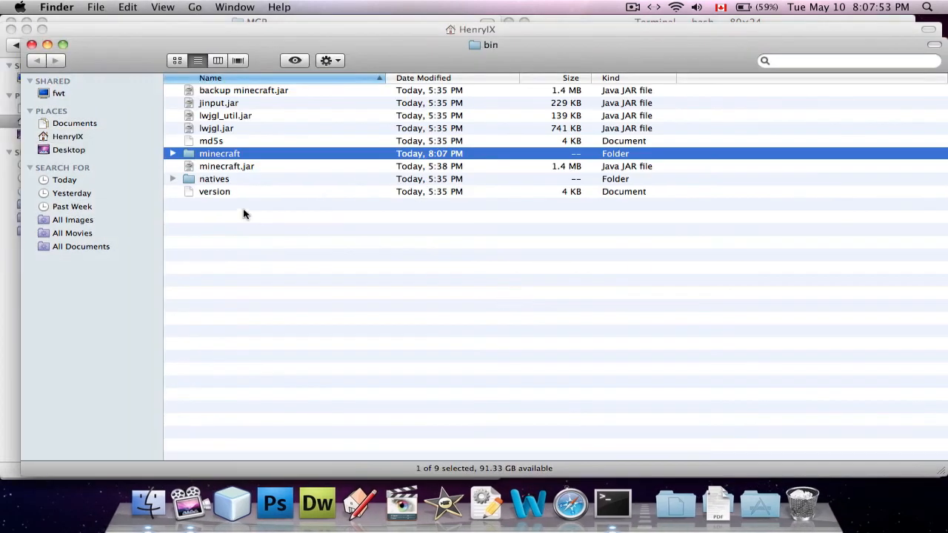
- Expand the extracted minecraft folder and copy the six mod class files from reobf/minecraft
click(172, 153)
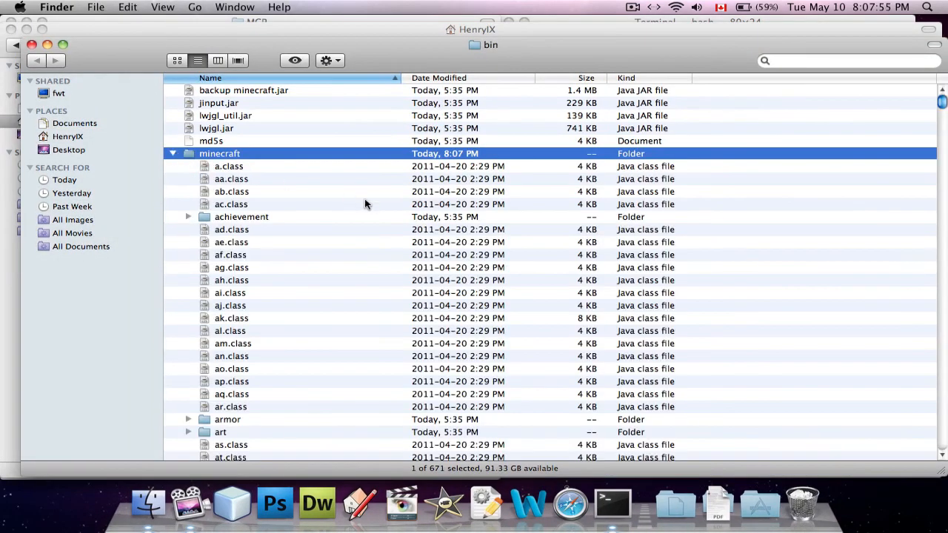
mouse_move(226, 111)
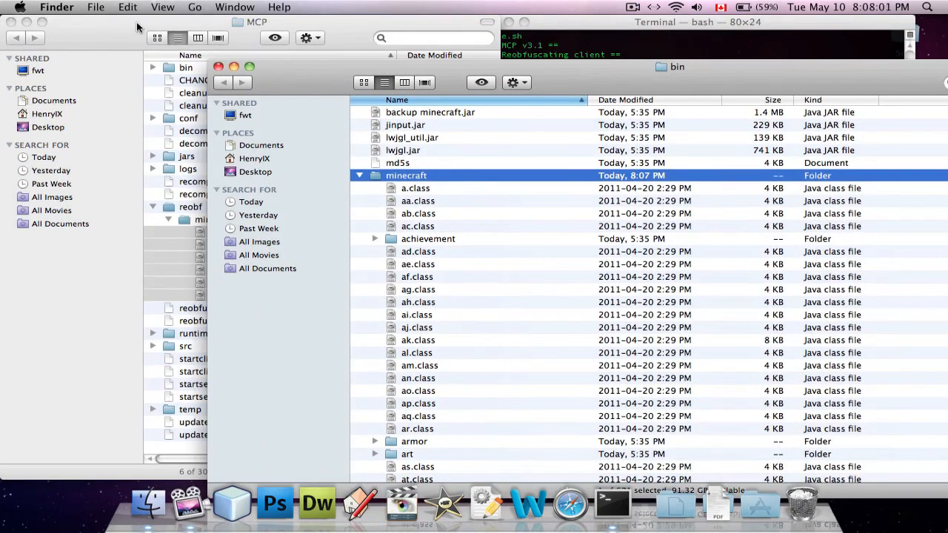
right_click(228, 267)
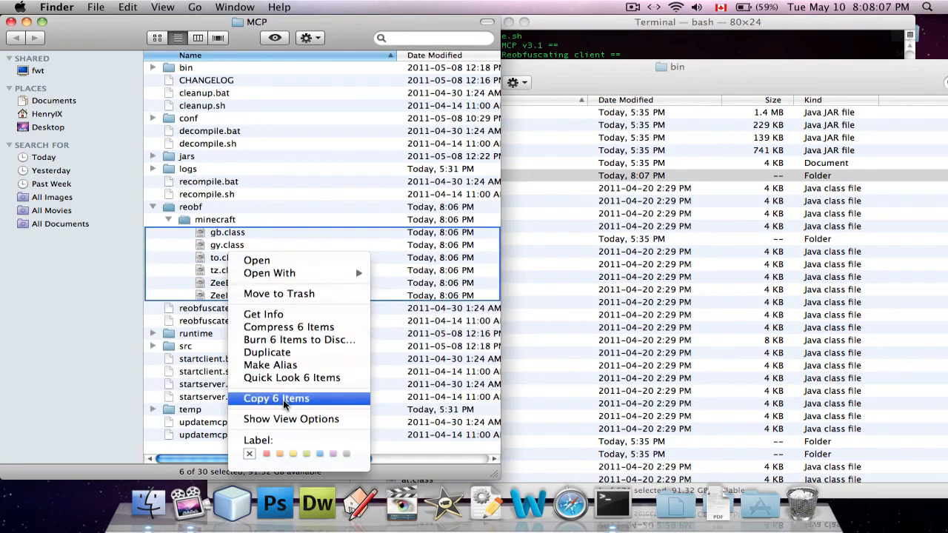
click(275, 398)
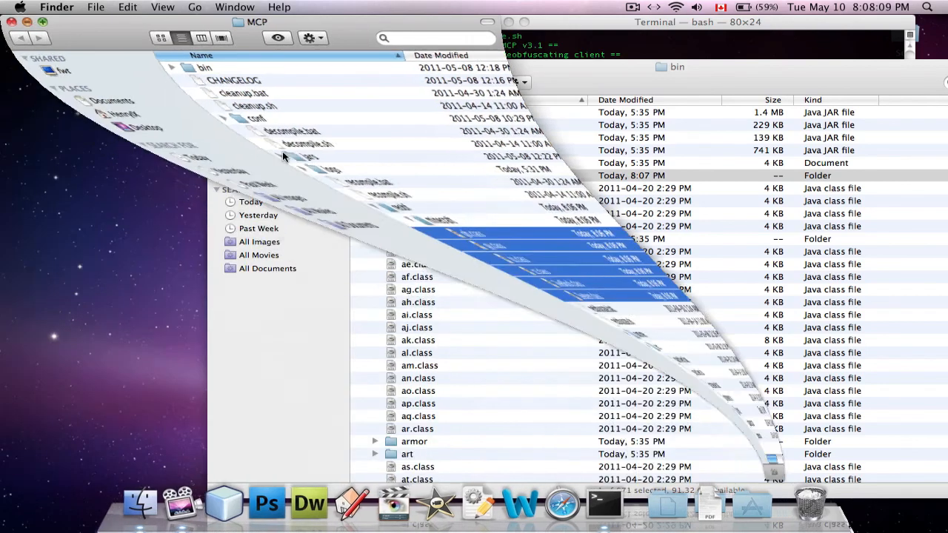
right_click(415, 264)
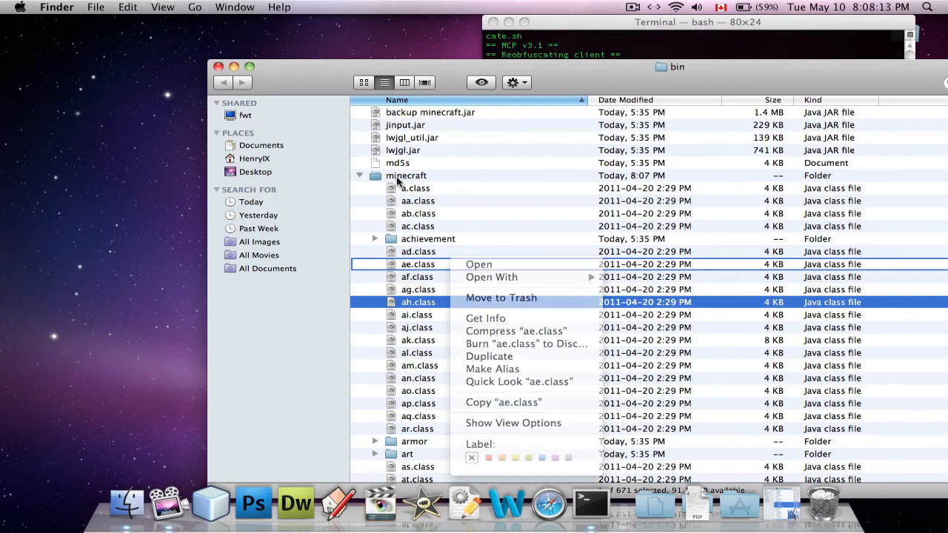
right_click(406, 175)
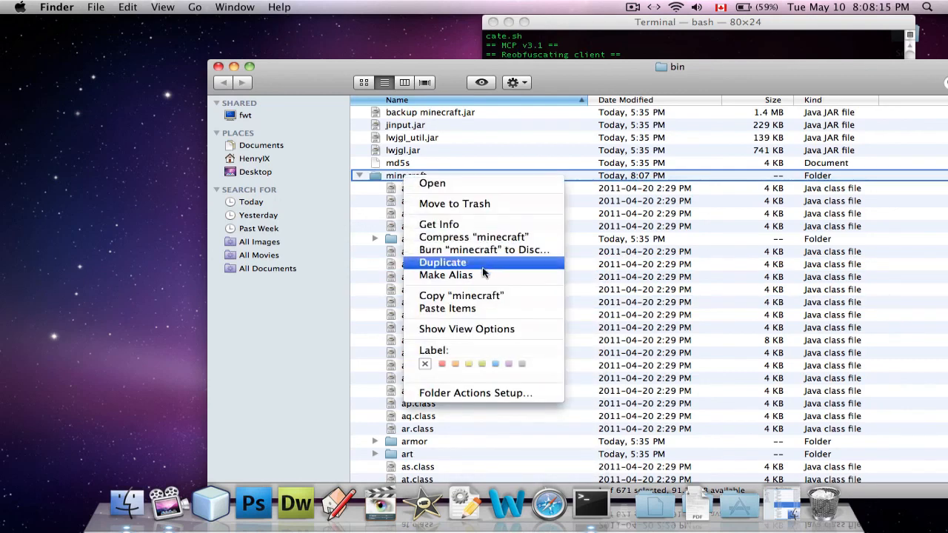
- Paste the class files into minecraft, replacing gb.class and ZeeBlock.class
click(441, 262)
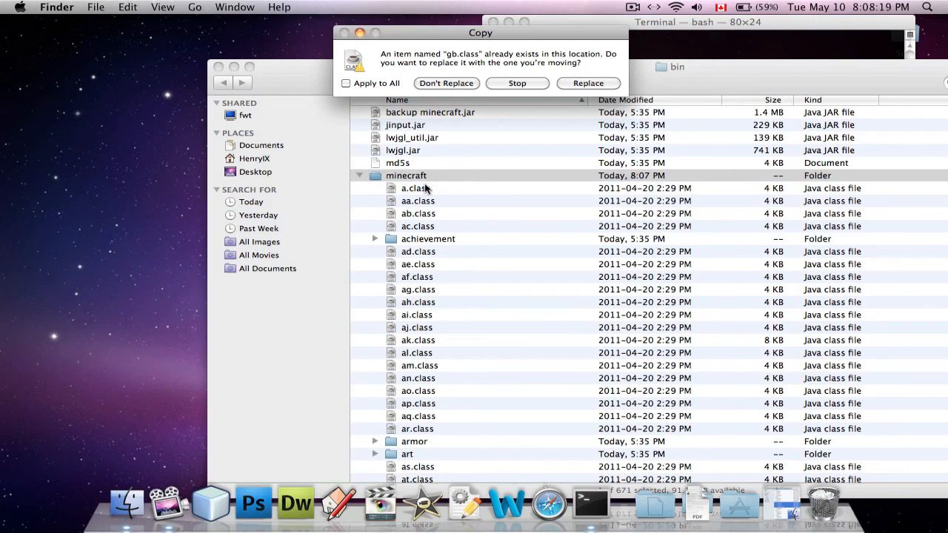
mouse_move(567, 50)
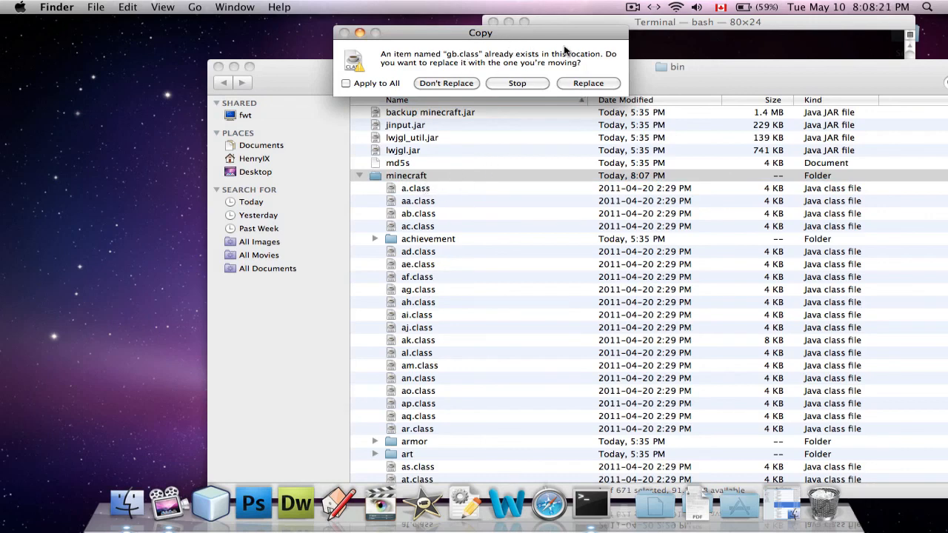
mouse_move(591, 41)
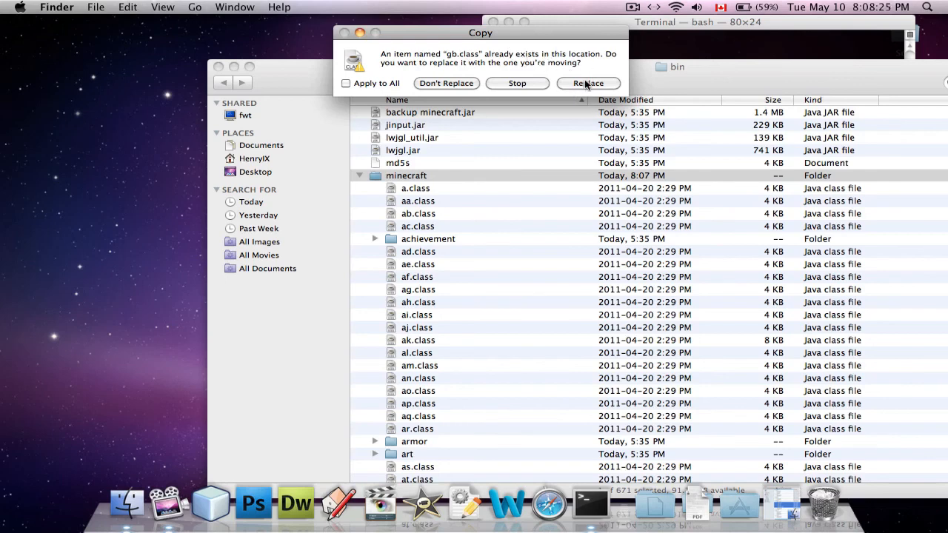
click(588, 83)
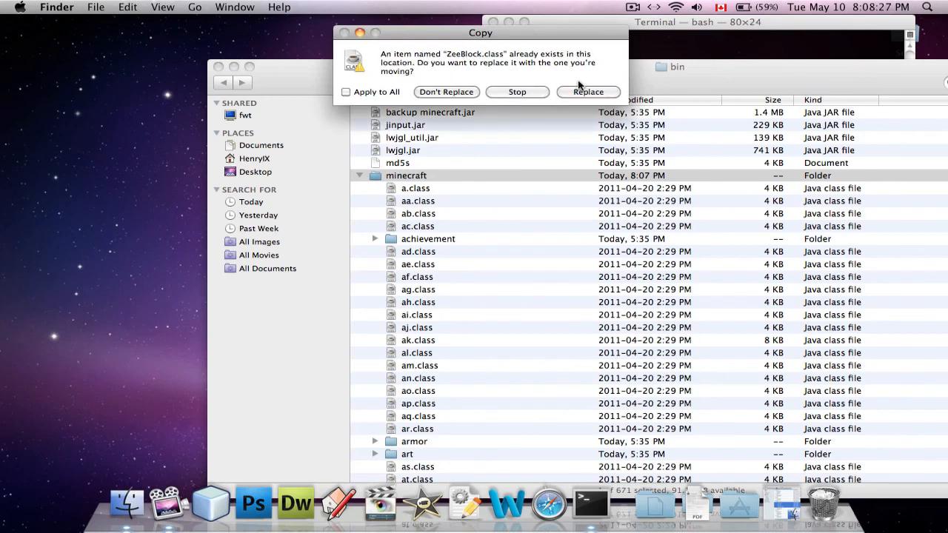
click(588, 91)
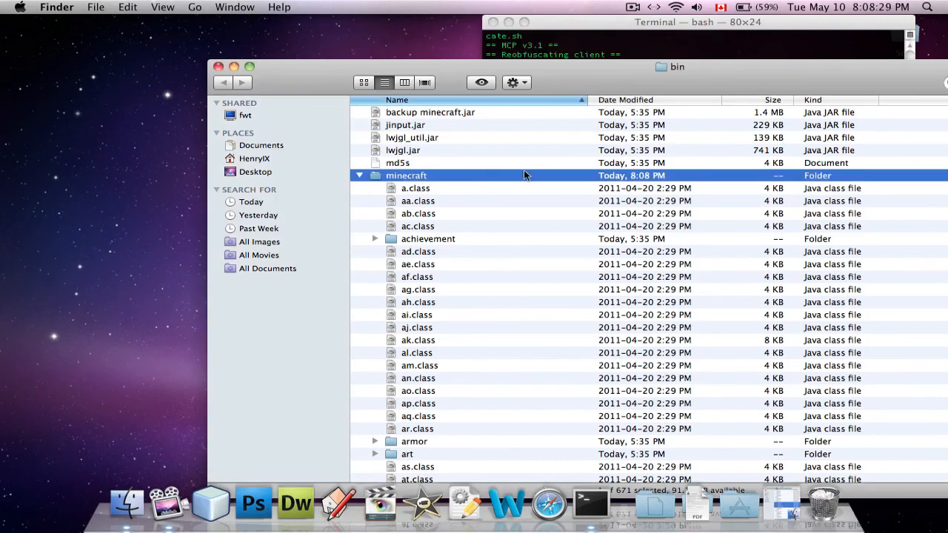
mouse_move(465, 268)
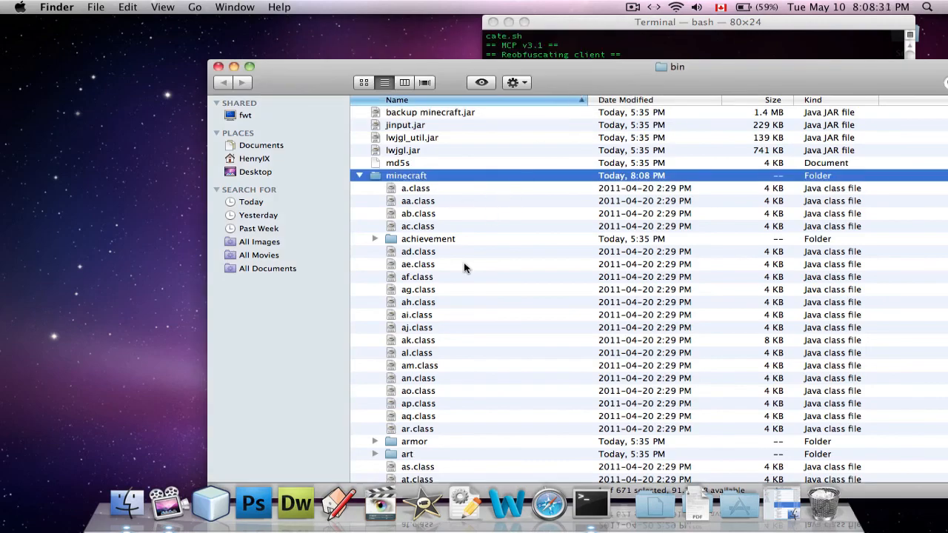
- Scroll through the minecraft folder to confirm ZeeBlock.class and ZeeItem.class are listed
scroll(down, 3)
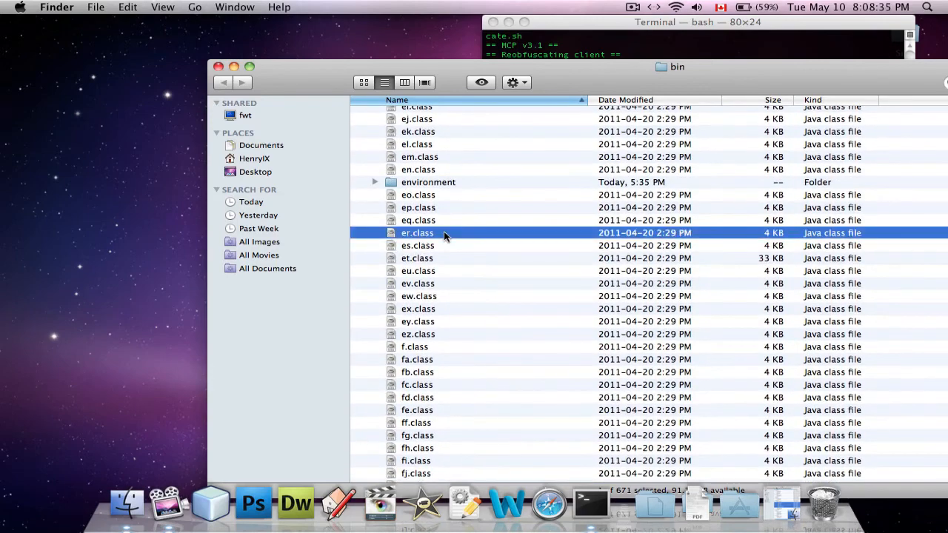
scroll(down, 3)
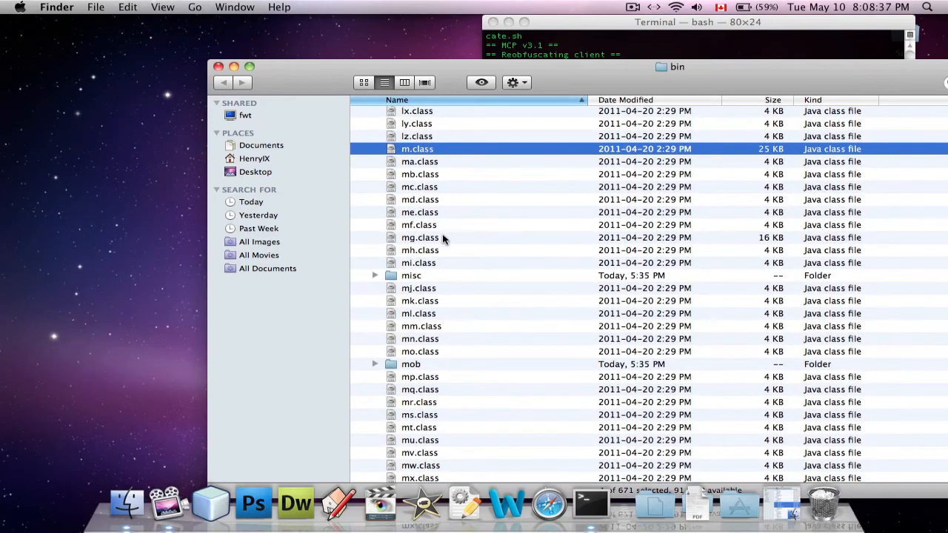
scroll(down, 3)
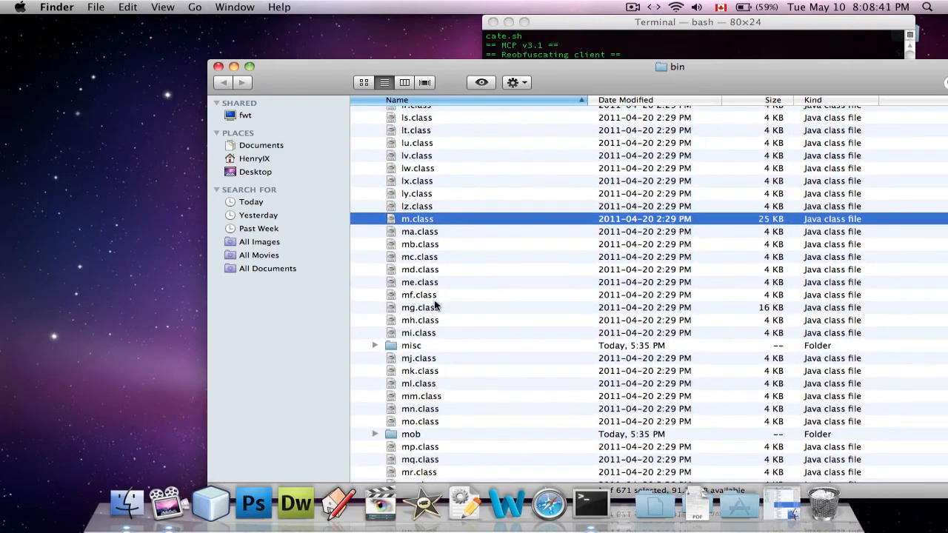
click(419, 380)
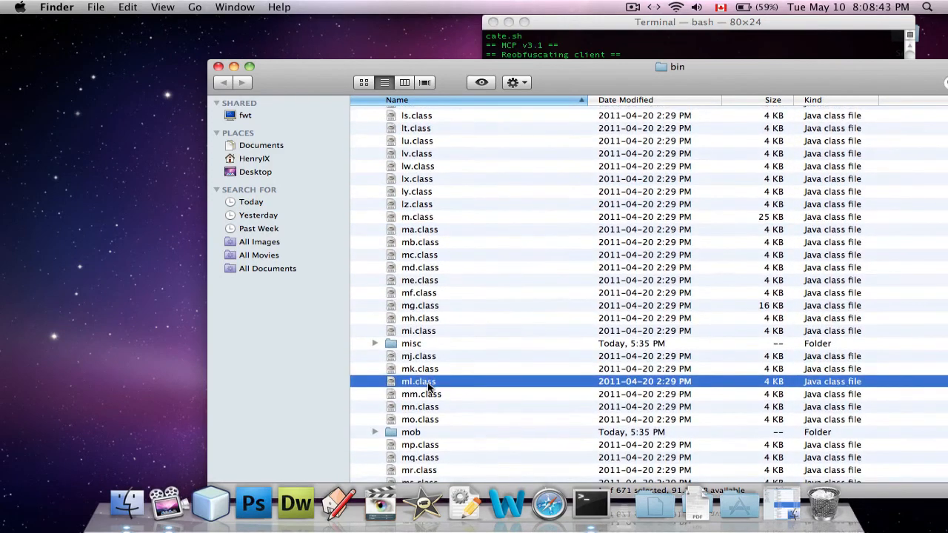
scroll(down, 3)
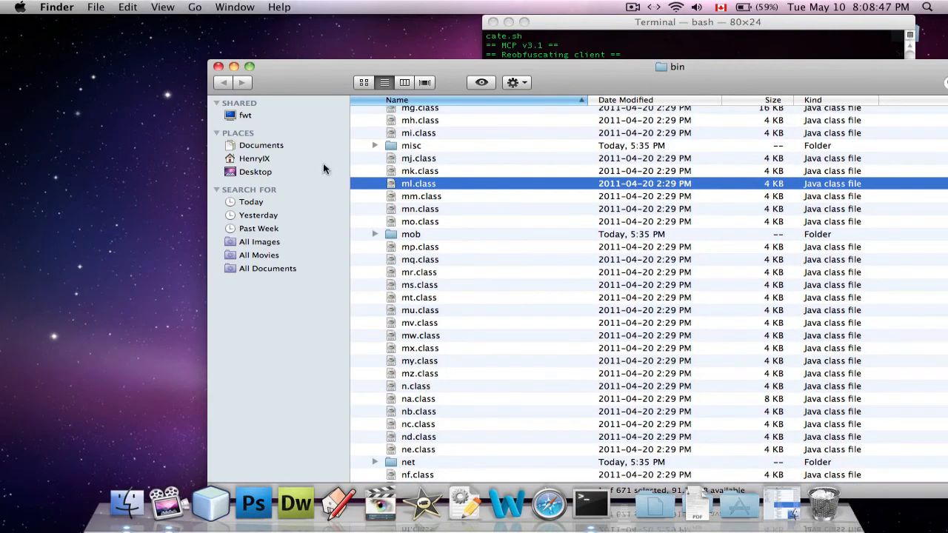
mouse_move(430, 249)
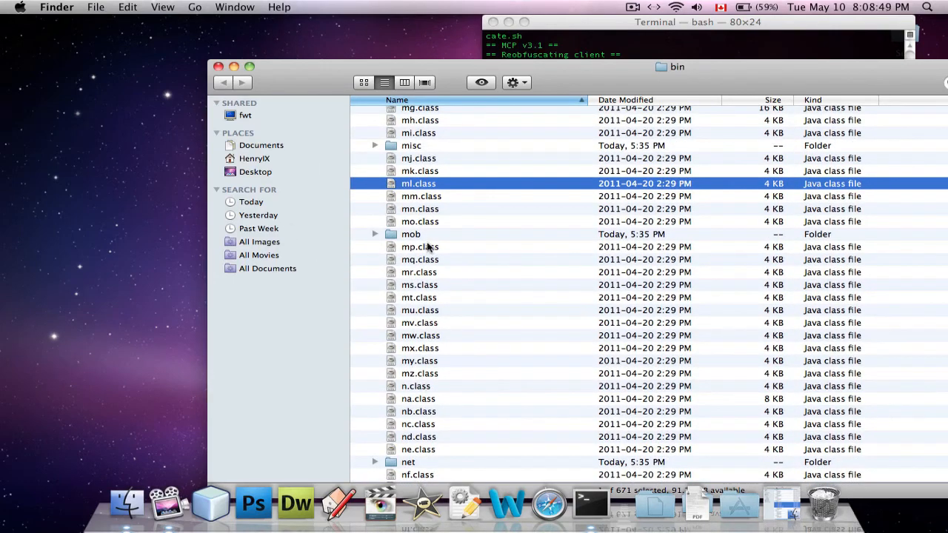
mouse_move(465, 274)
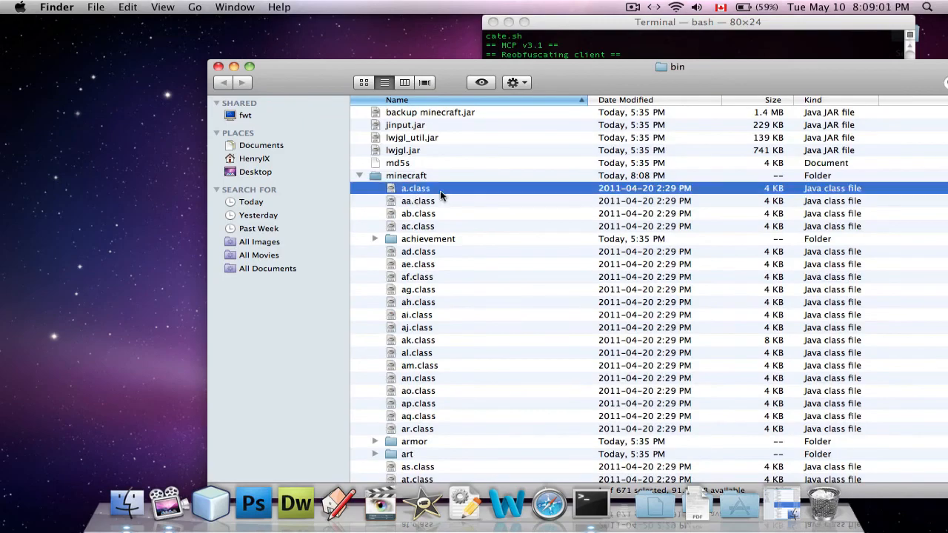
scroll(down, 3)
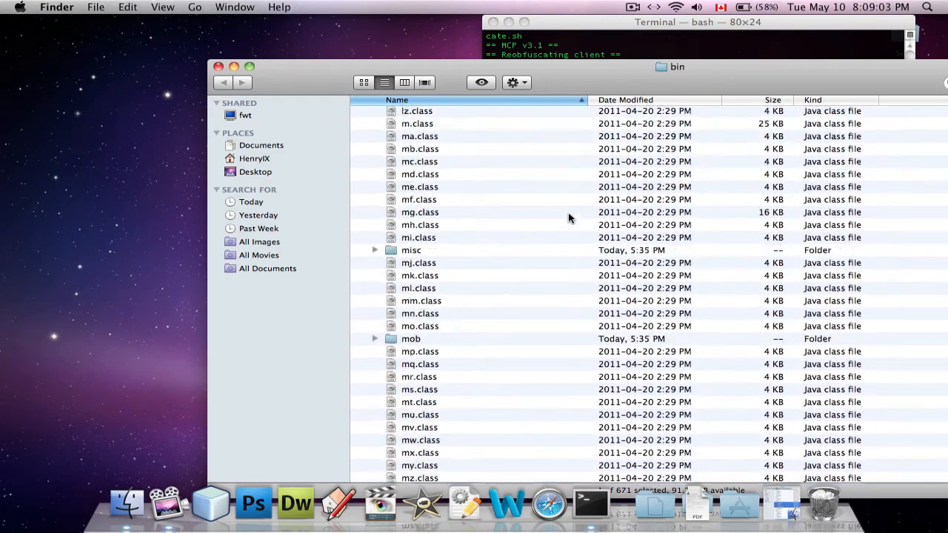
scroll(down, 3)
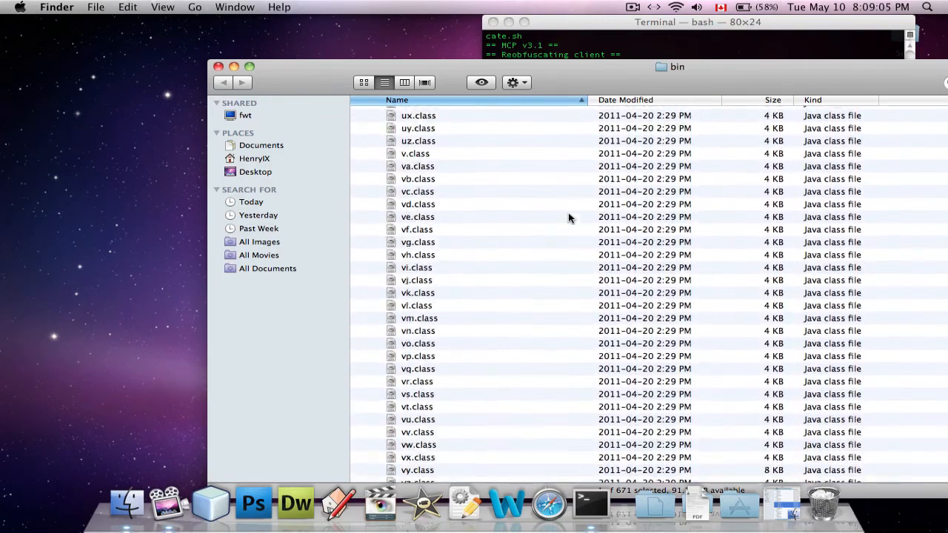
scroll(down, 3)
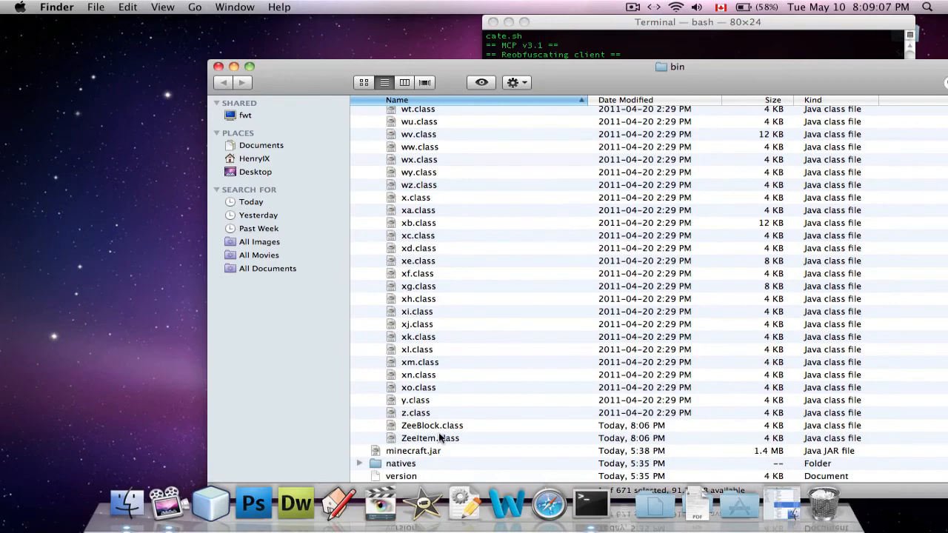
- Select all 662 items in the minecraft folder and compress them into Archive.zip
key(cmd+a)
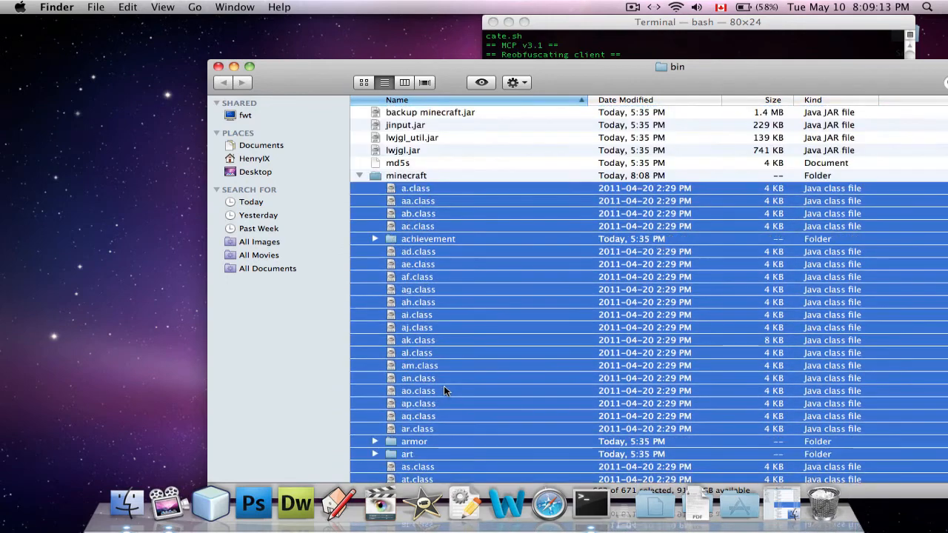
right_click(445, 391)
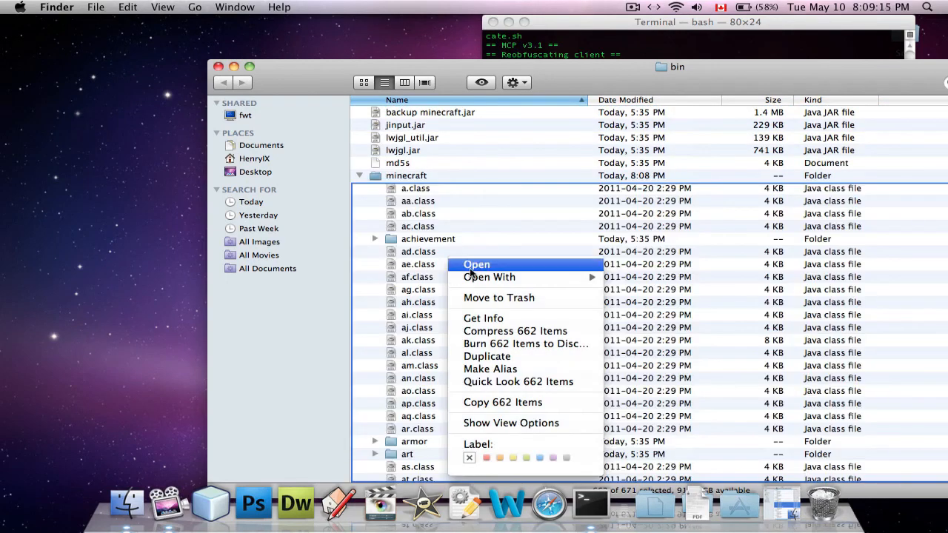
mouse_move(514, 331)
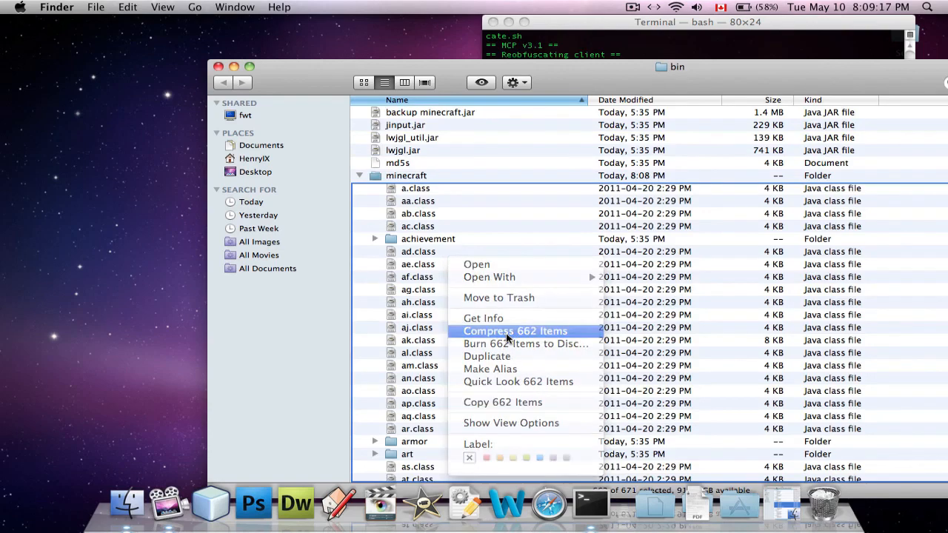
click(515, 331)
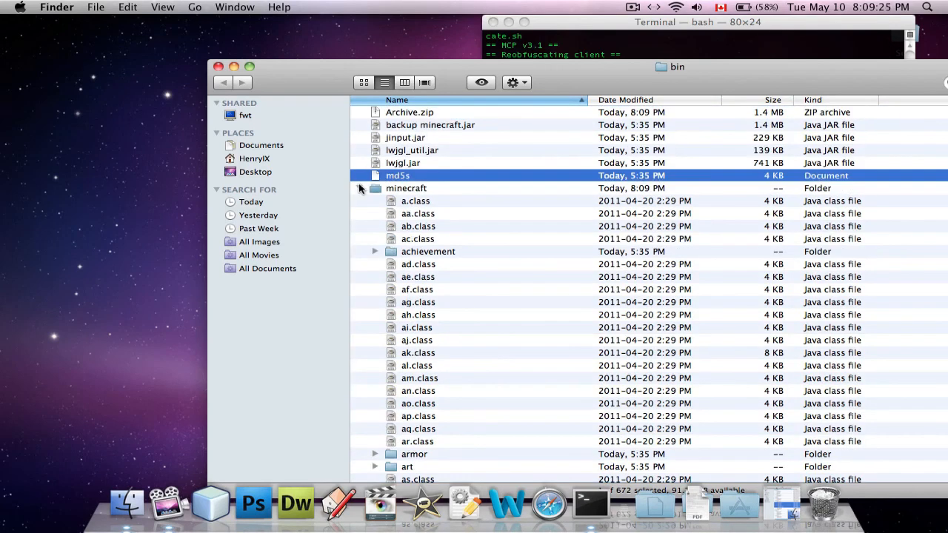
- Collapse the minecraft folder, click through minecraft.jar, Archive.zip and minecraft, then dismiss its menu
click(359, 188)
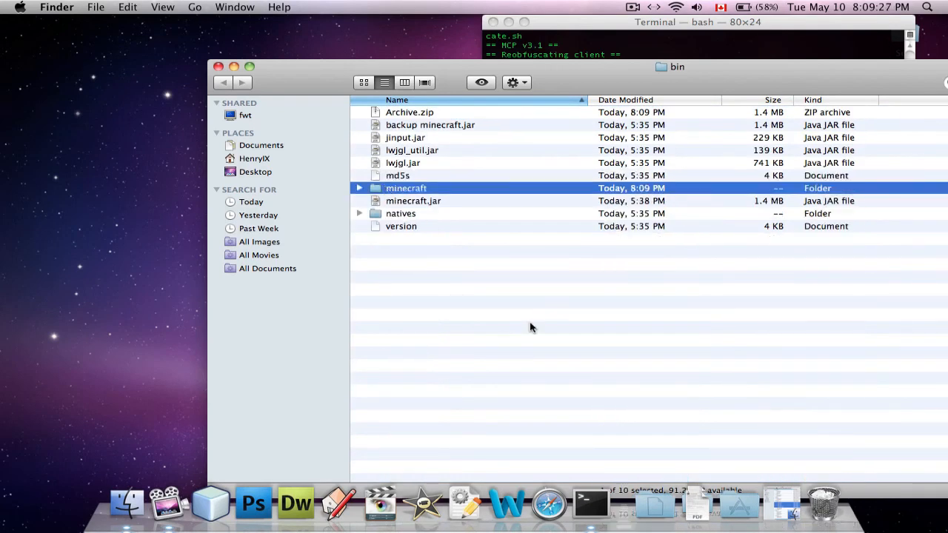
click(414, 201)
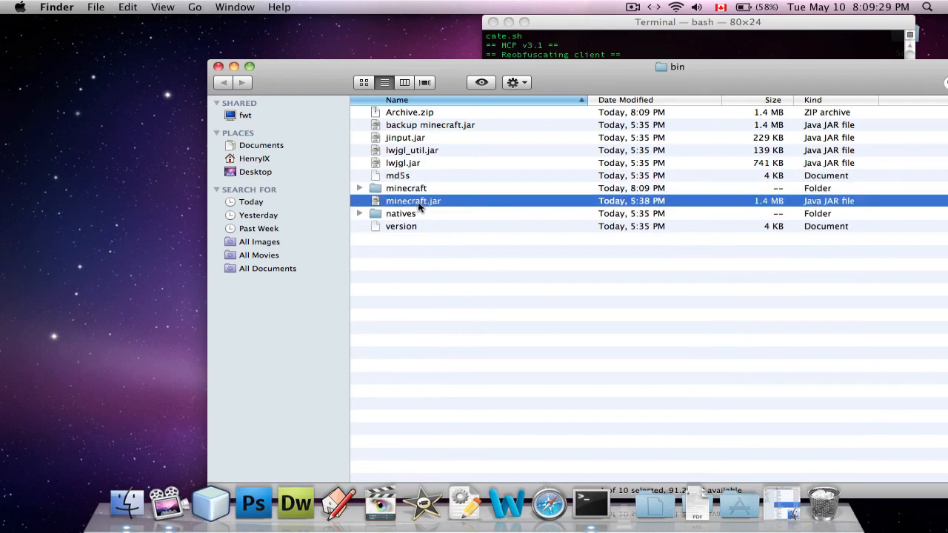
mouse_move(445, 201)
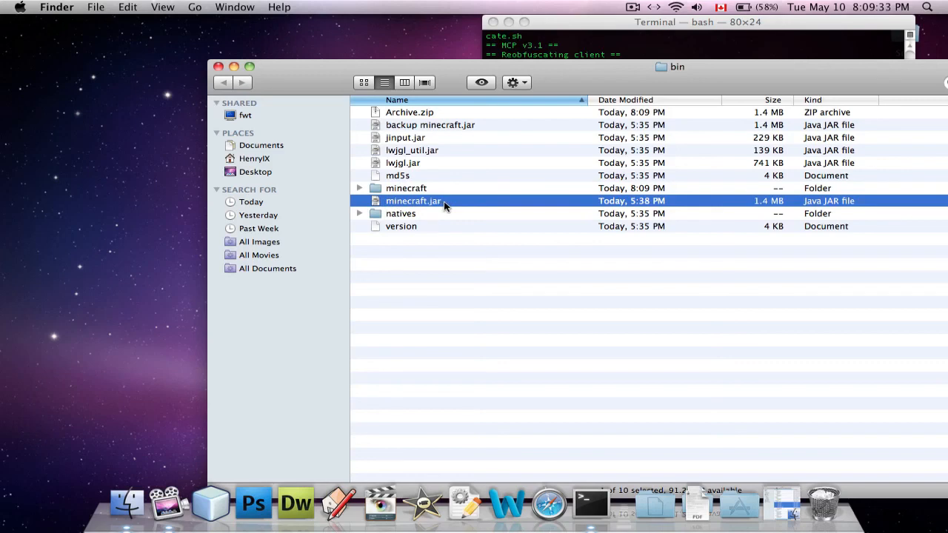
click(406, 188)
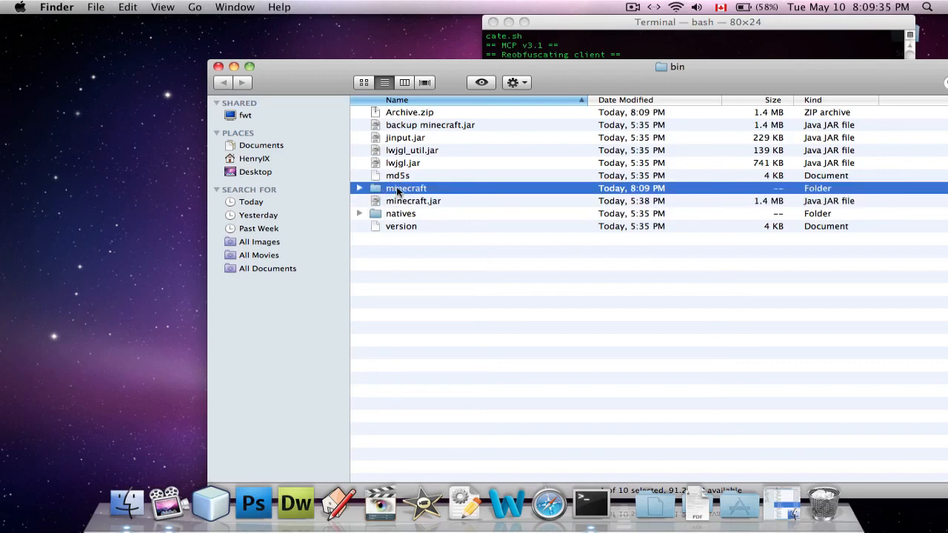
click(359, 188)
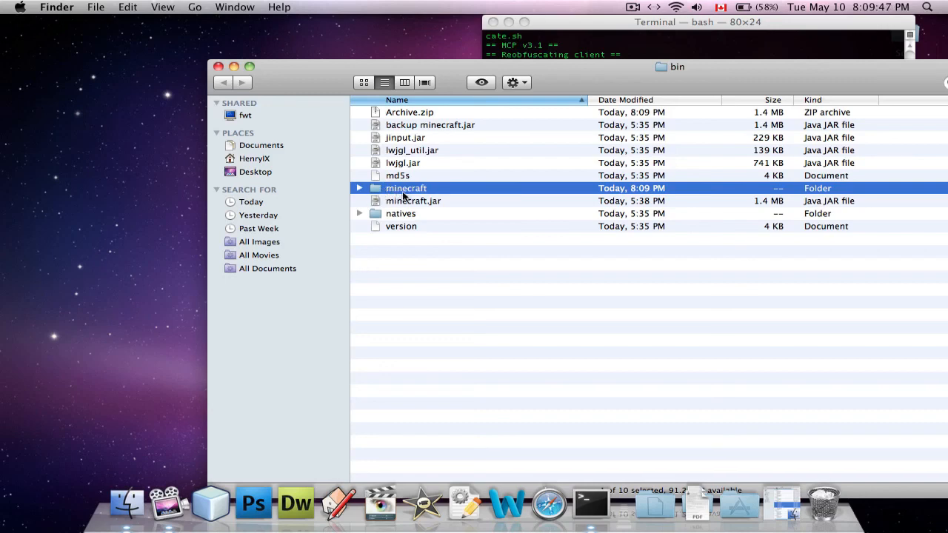
click(409, 112)
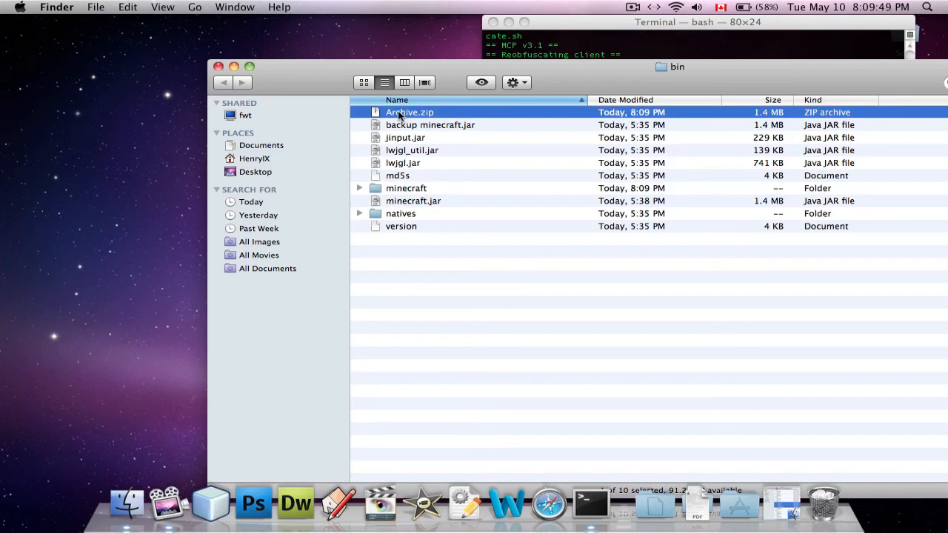
click(406, 188)
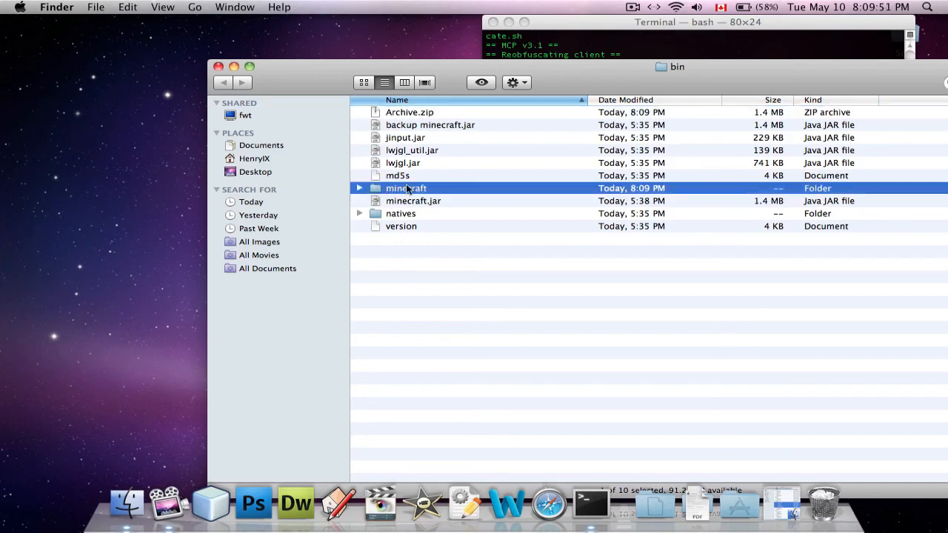
right_click(406, 189)
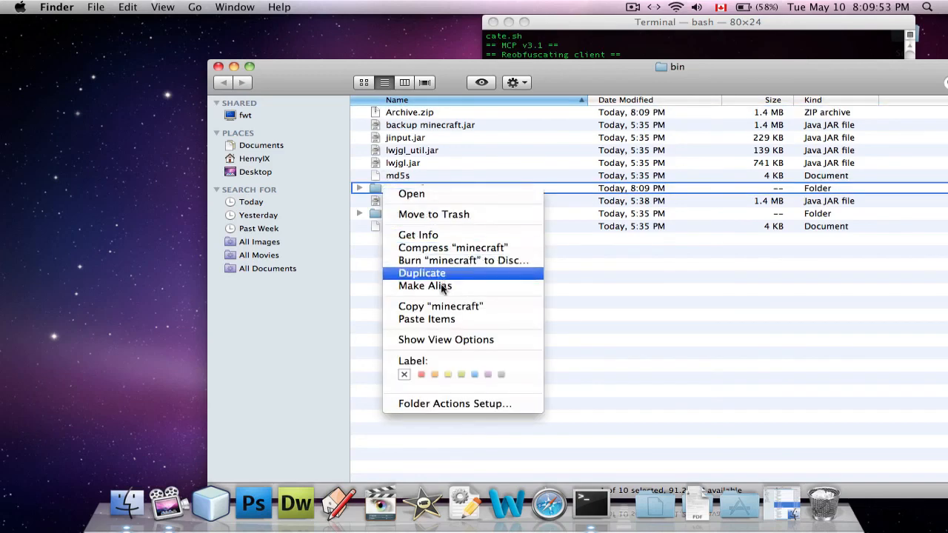
mouse_move(607, 278)
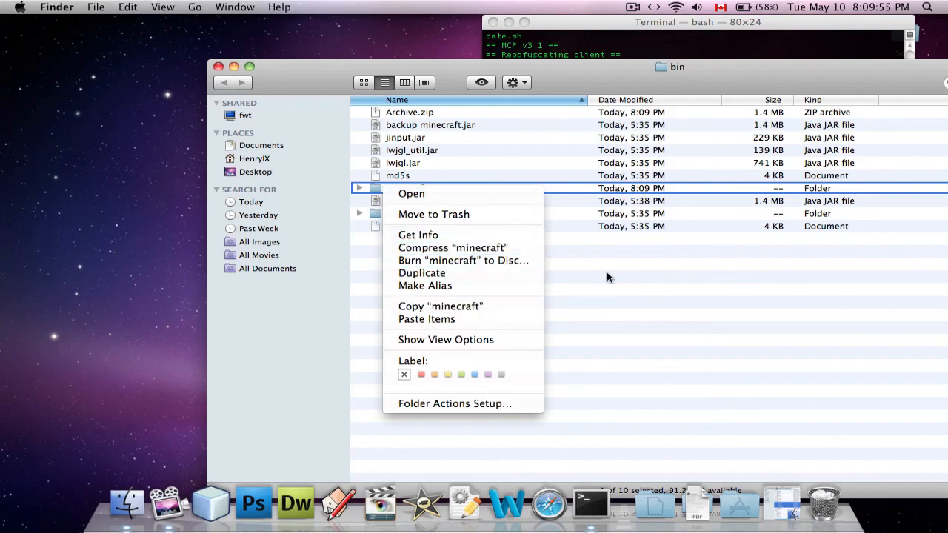
click(411, 193)
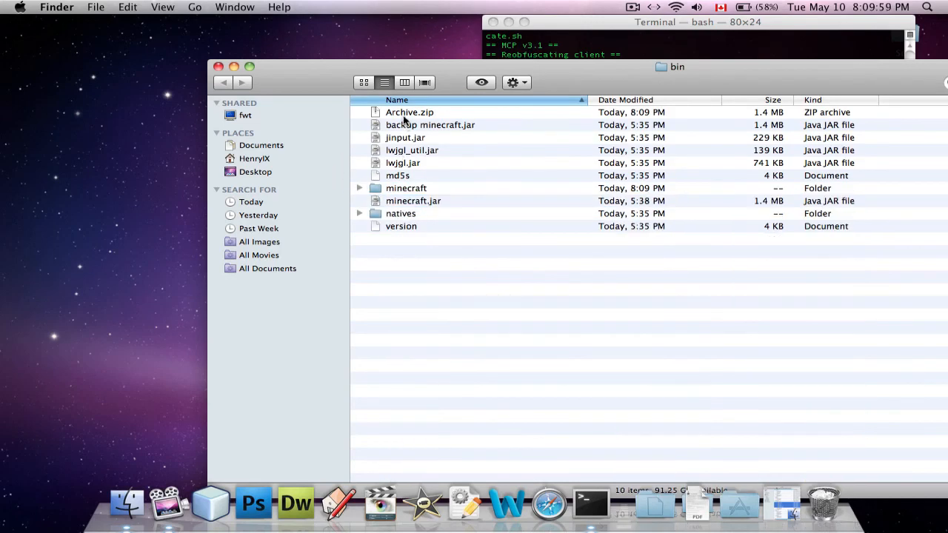
- Rename Archive.zip to minecraft.jar, dismissing the name-taken warning and keeping the .jar extension
click(408, 111)
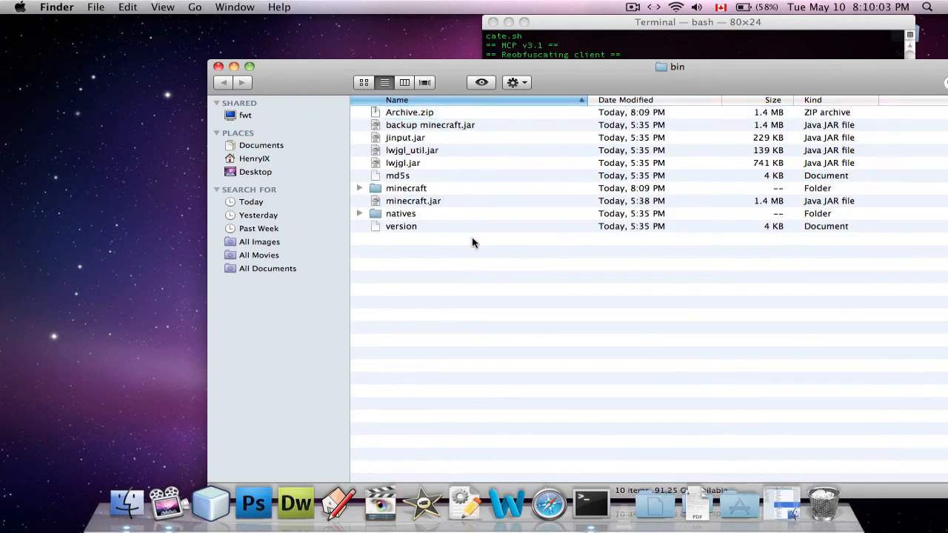
click(414, 201)
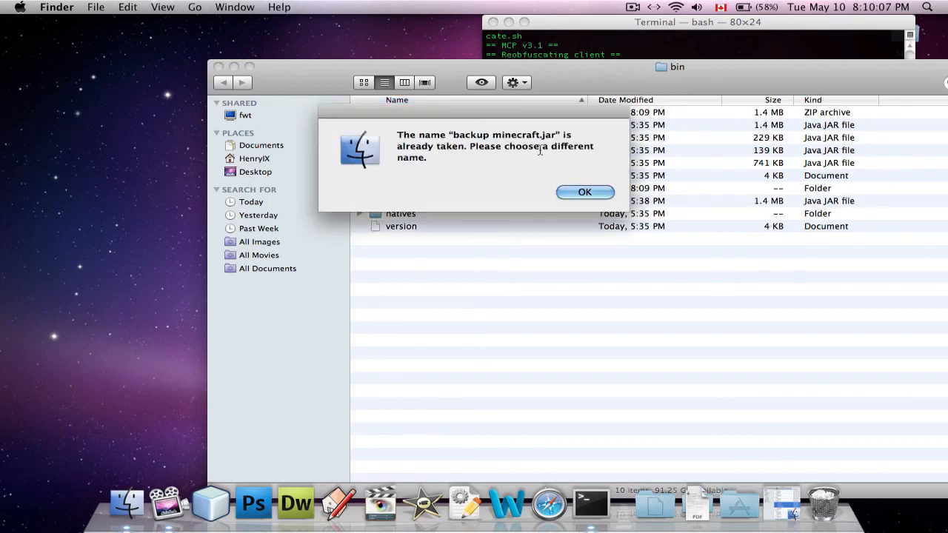
click(585, 191)
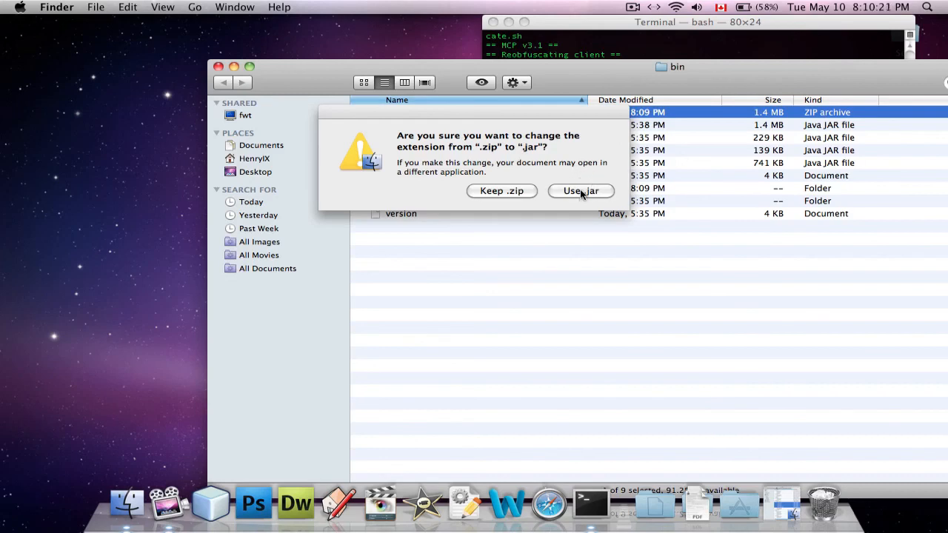
click(581, 191)
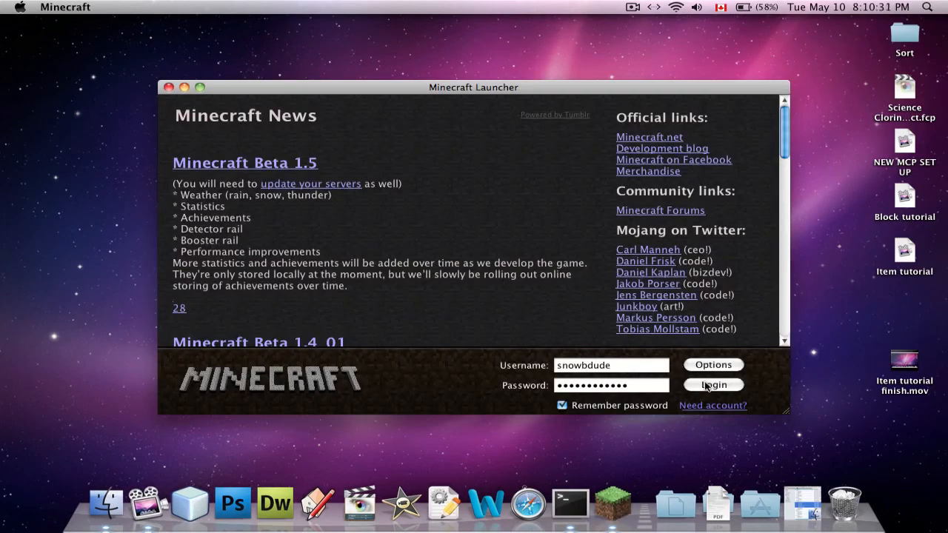
- Log in from the Minecraft Launcher, play the modded world, switch hotbar slot, and pause
click(713, 384)
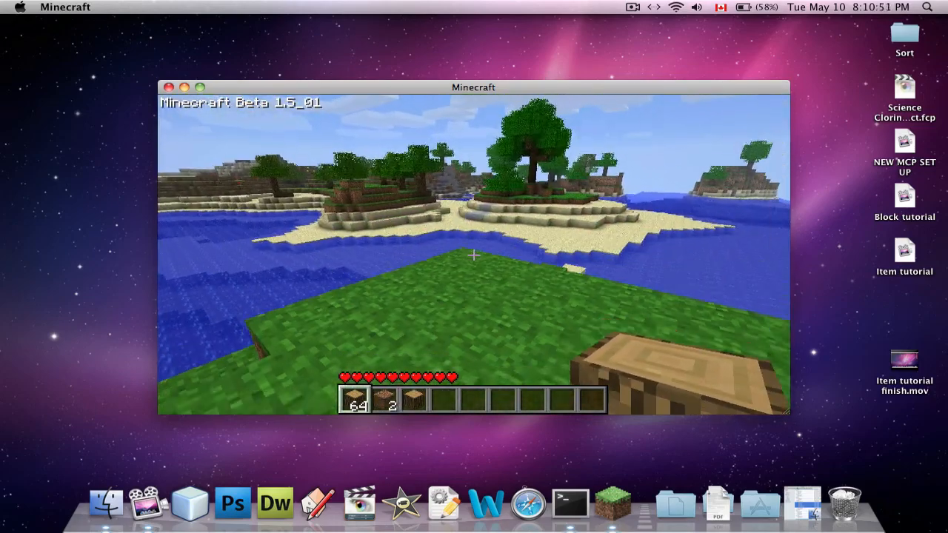
key(e)
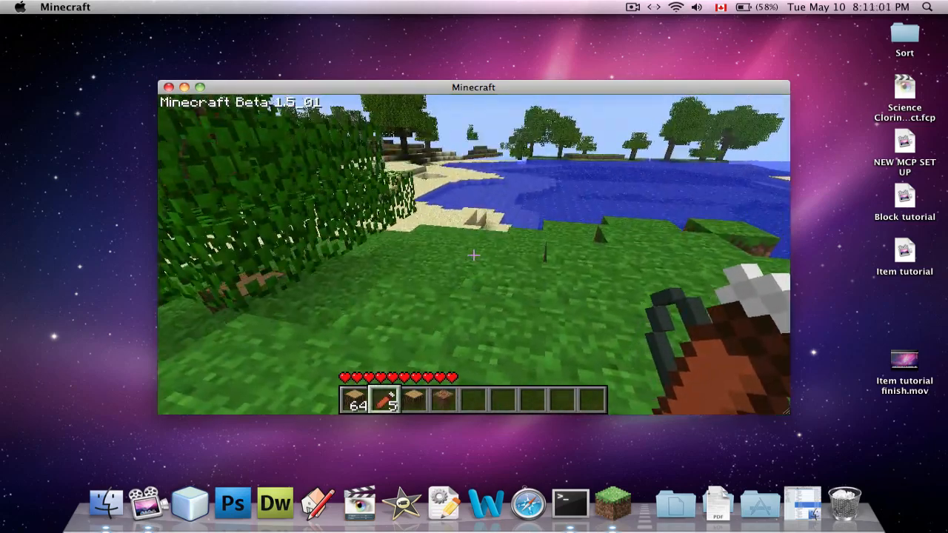
key(Escape)
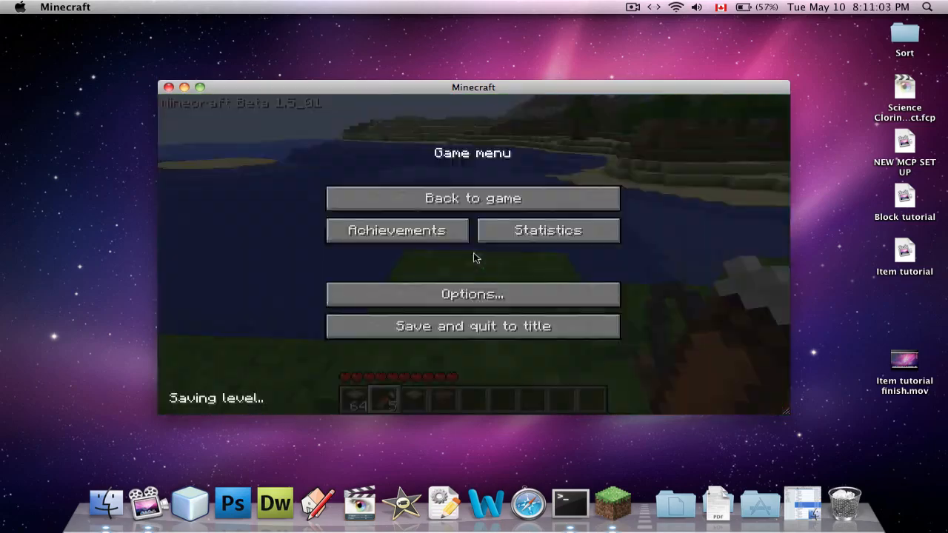
- Resume the Minecraft world from the pause menu, with four 64-plank stacks in the hotbar
click(472, 198)
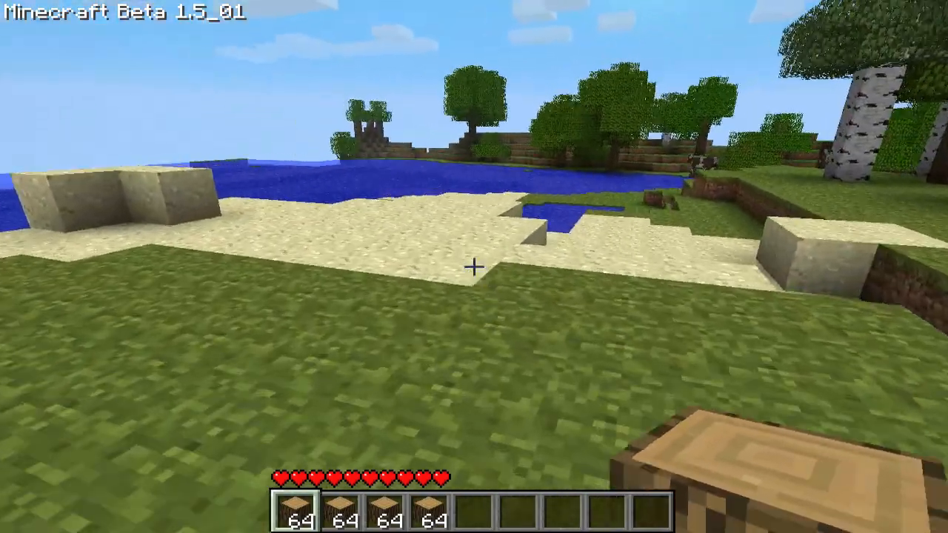
mouse_move(474, 267)
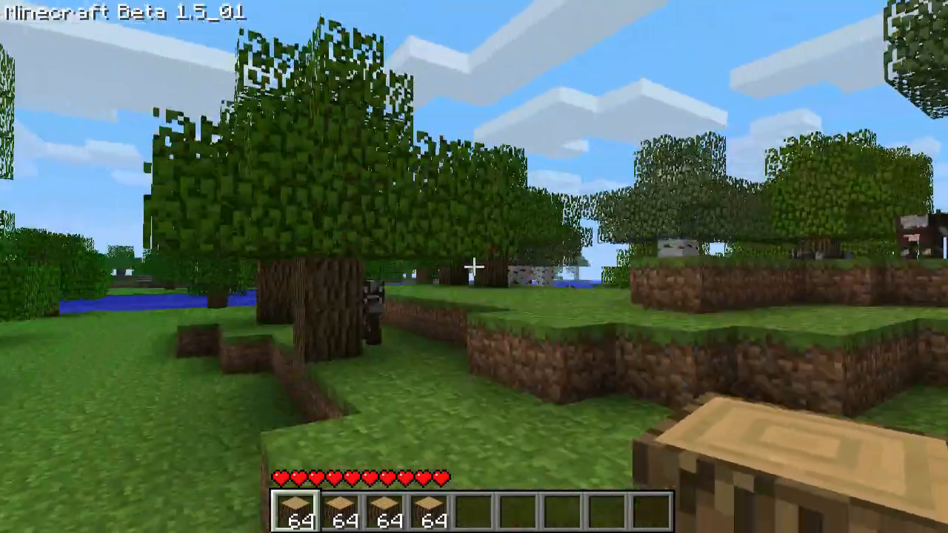
mouse_move(474, 267)
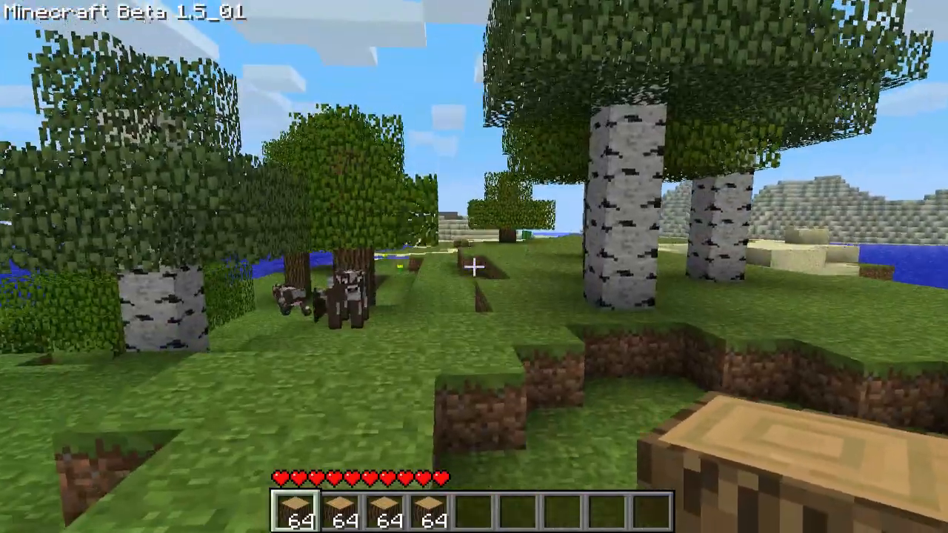
mouse_move(474, 267)
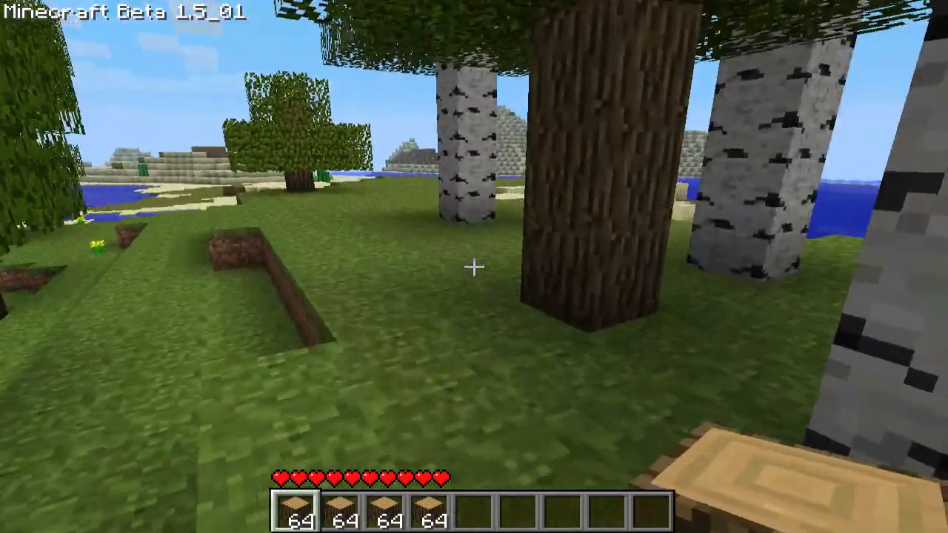